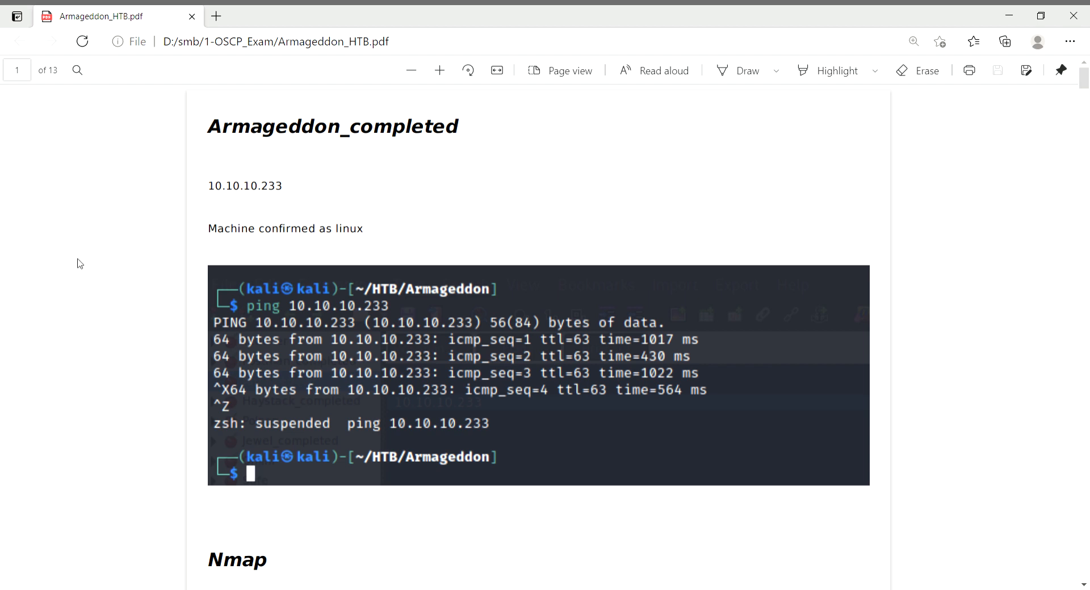
{"action": "mouse_move", "coordinate": [311, 234]}
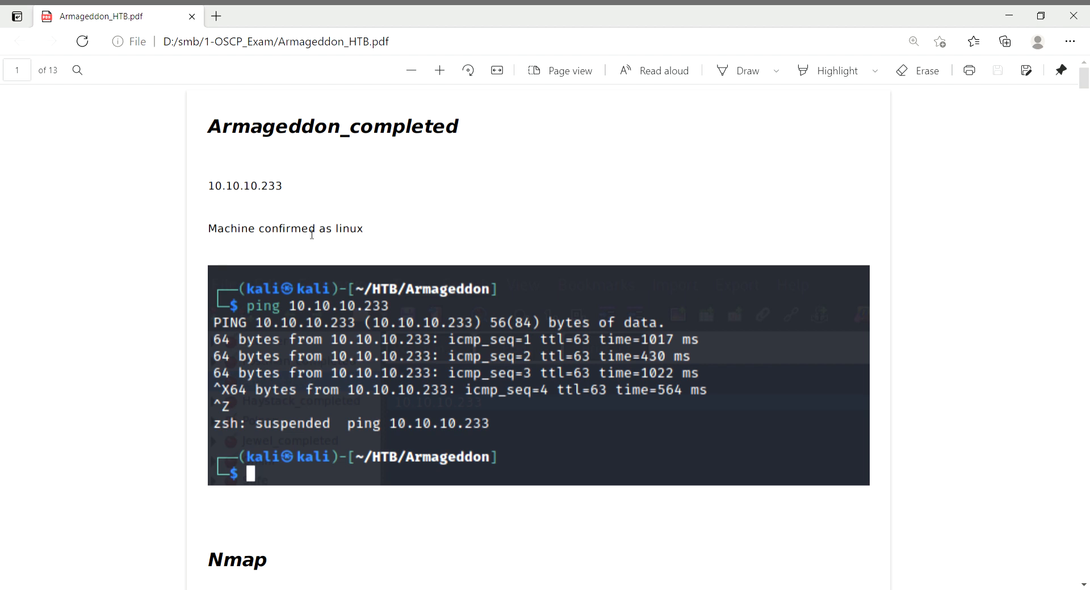
{"action": "mouse_move", "coordinate": [390, 245]}
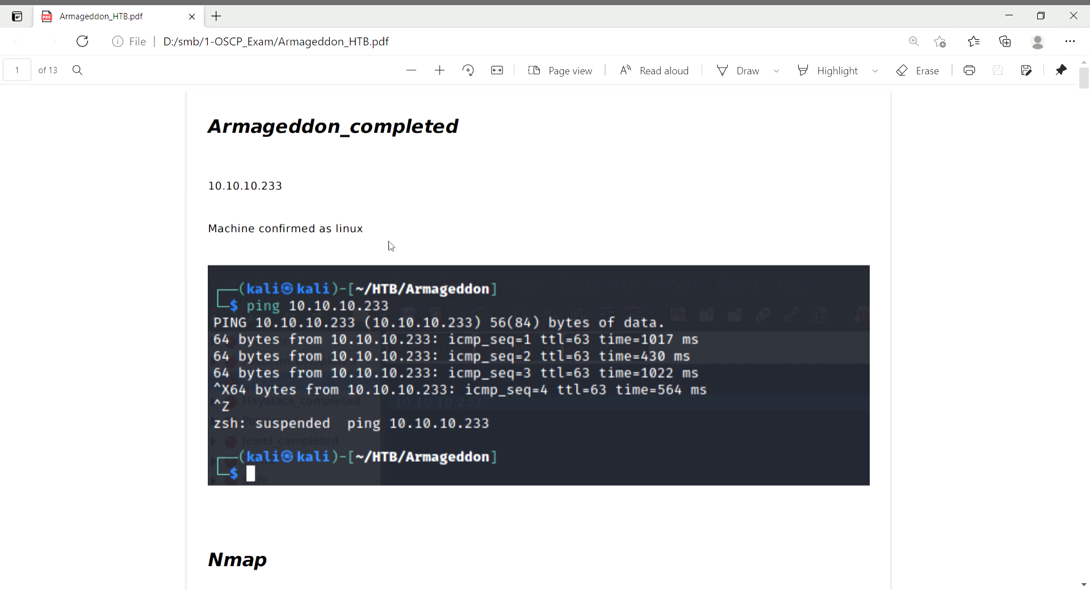
{"action": "mouse_move", "coordinate": [657, 366]}
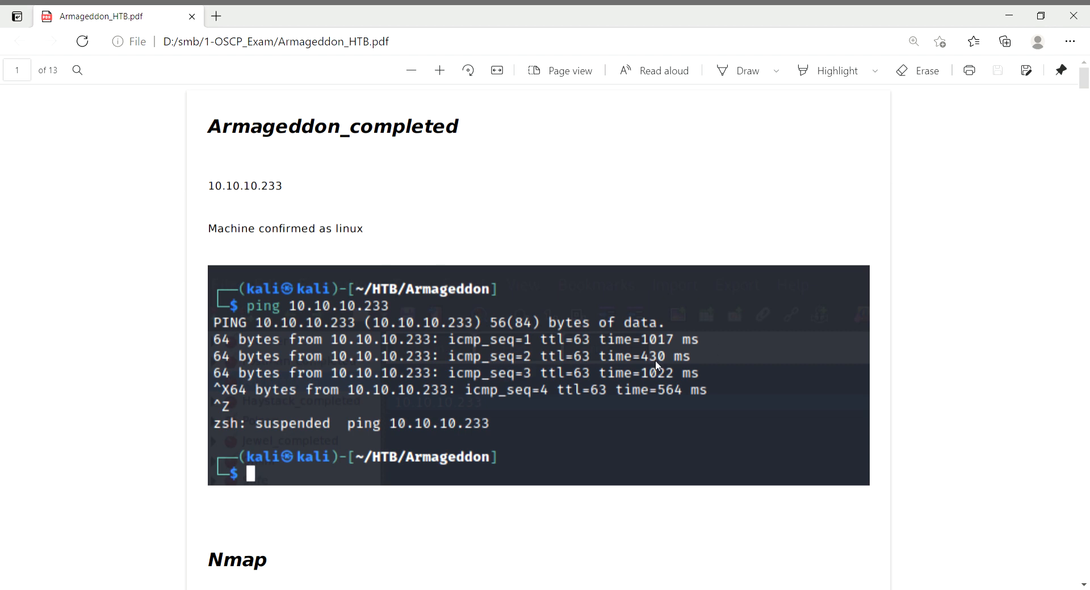
{"action": "mouse_move", "coordinate": [559, 292]}
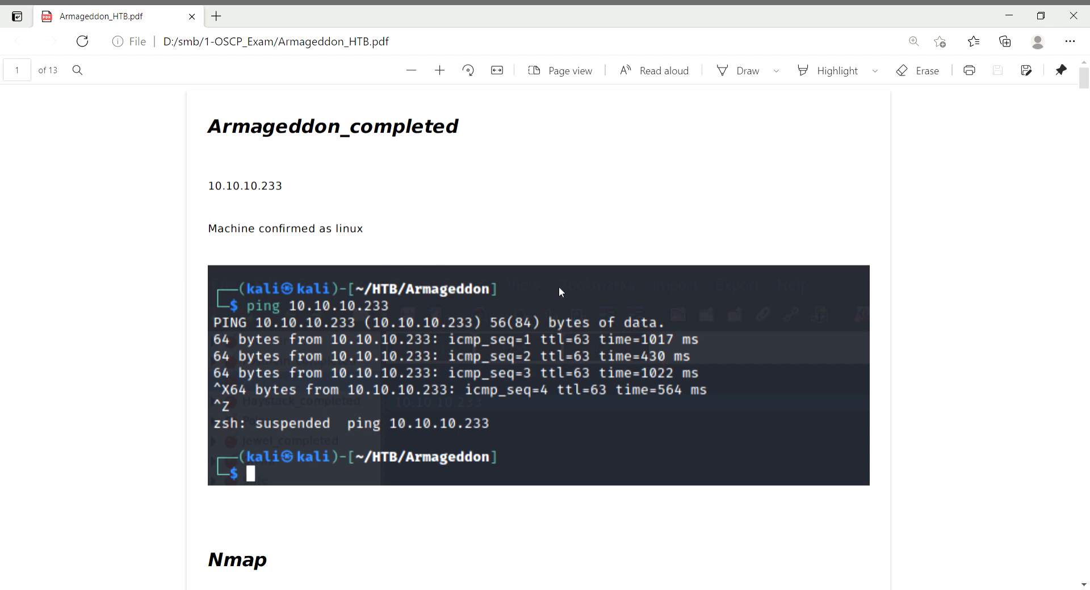
{"action": "scroll", "scroll_direction": "down", "scroll_amount": 3}
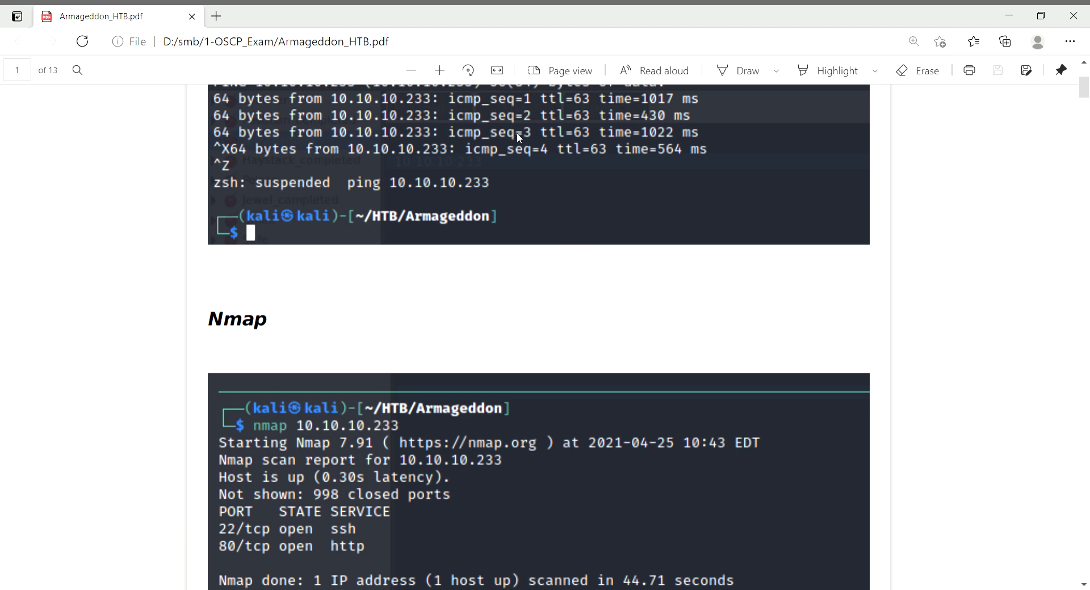
{"action": "mouse_move", "coordinate": [610, 163]}
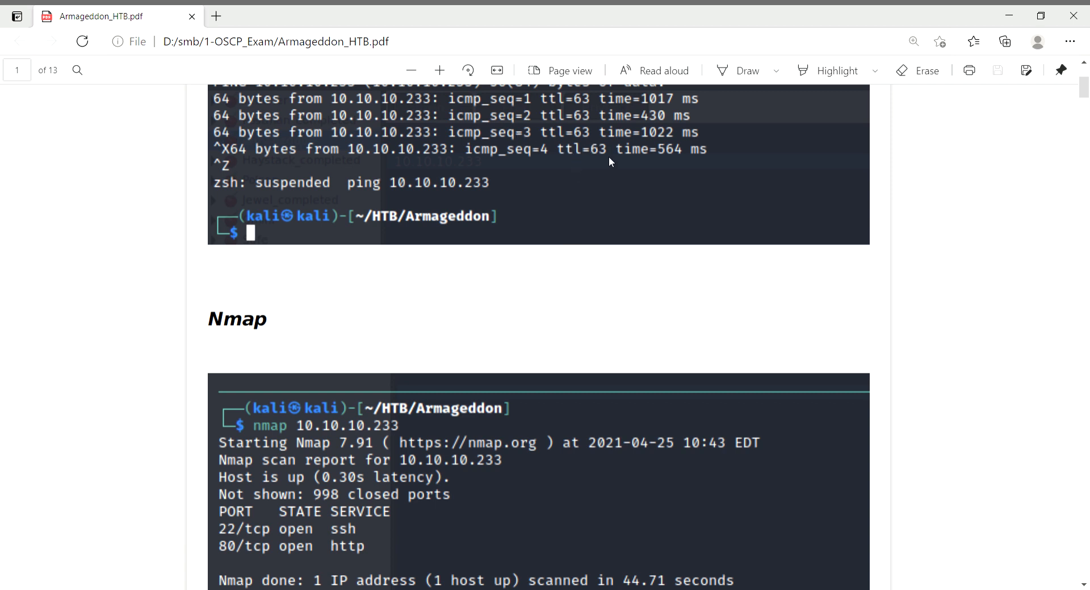
{"action": "mouse_move", "coordinate": [623, 153]}
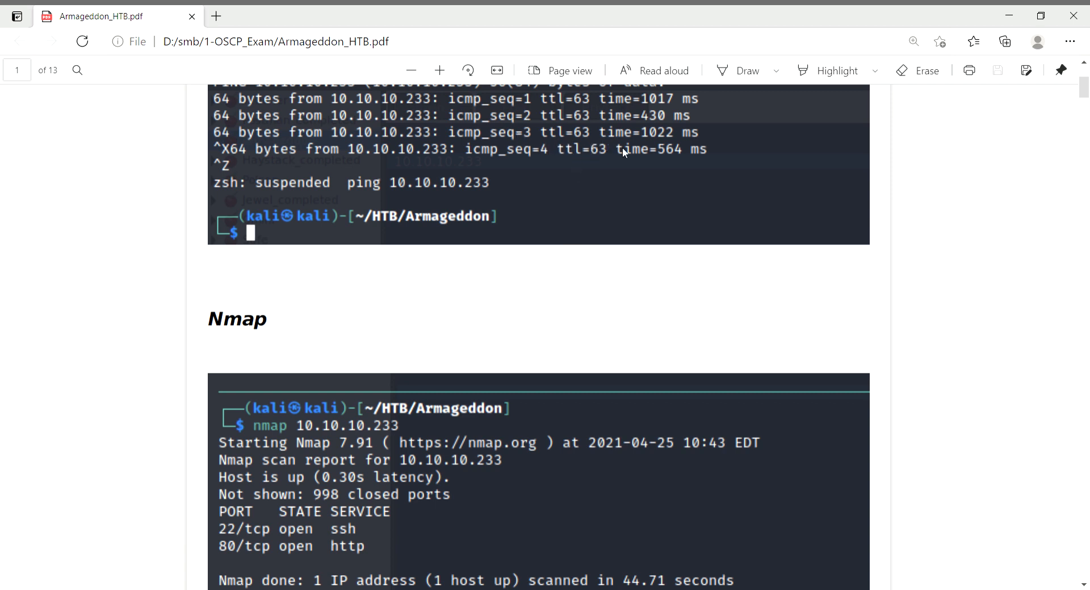
{"action": "mouse_move", "coordinate": [680, 169]}
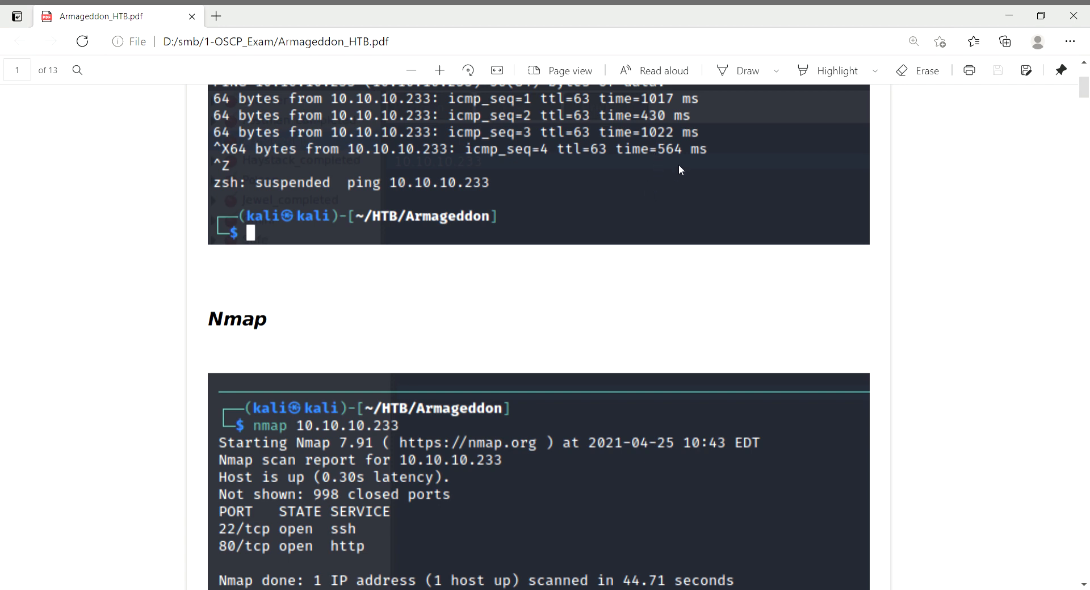
{"action": "scroll", "scroll_direction": "down", "scroll_amount": 3}
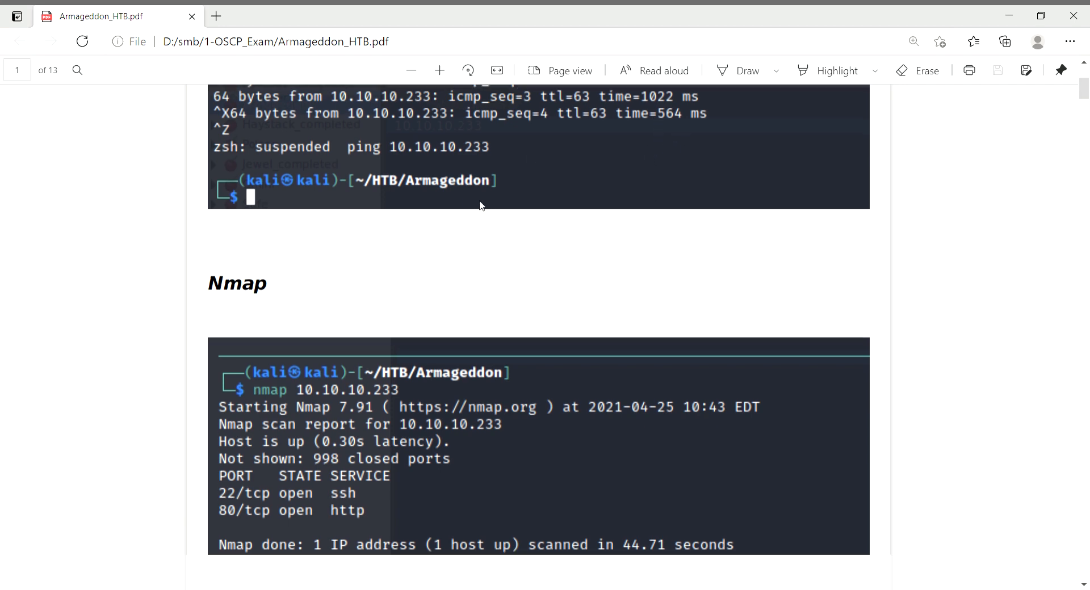
{"action": "scroll", "scroll_direction": "down", "scroll_amount": 3}
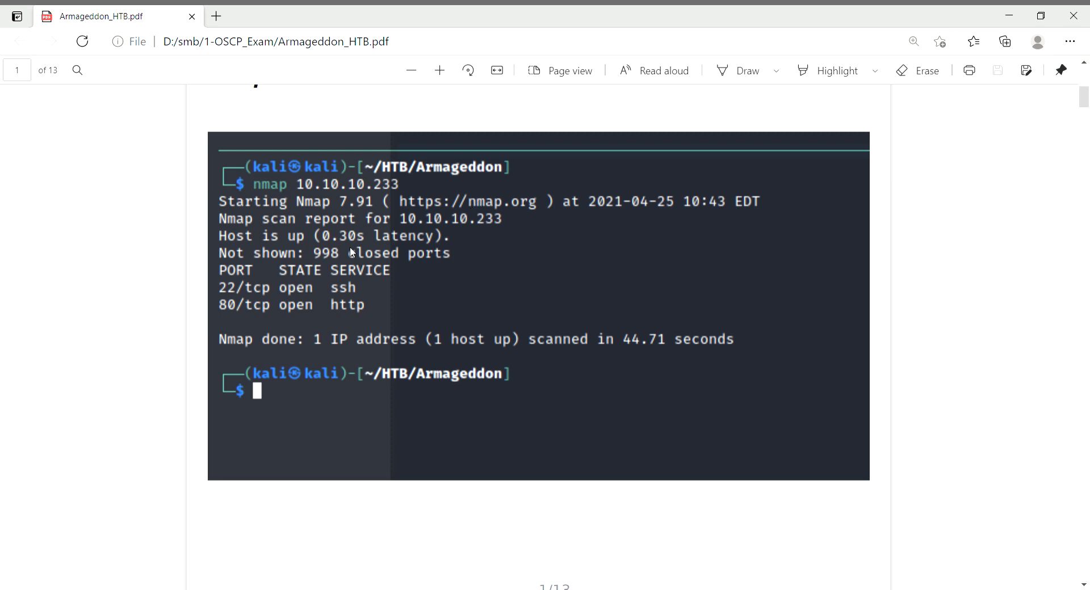
{"action": "mouse_move", "coordinate": [262, 325]}
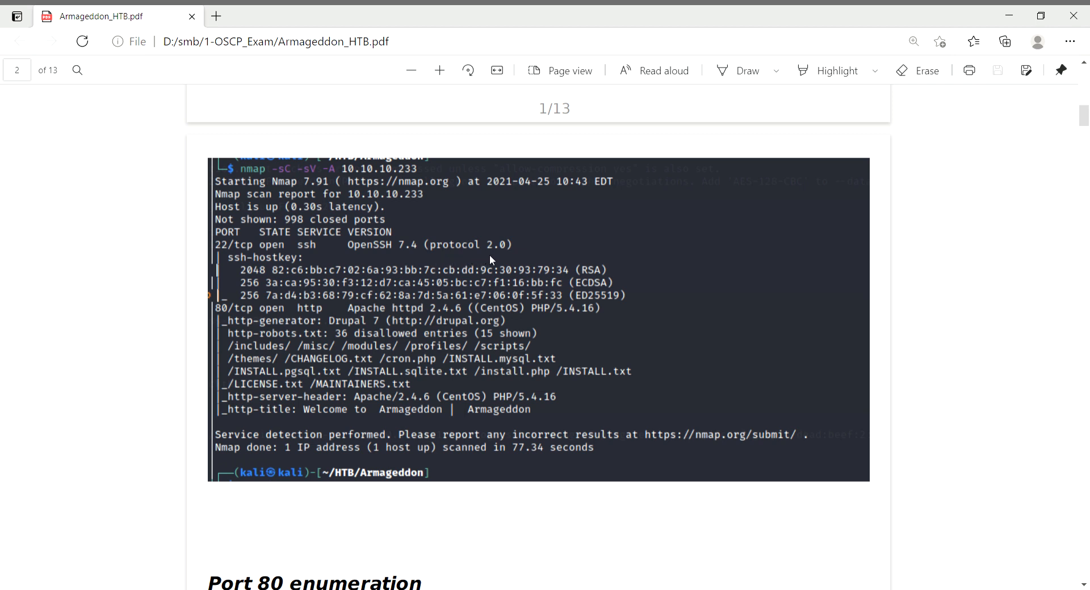
{"action": "mouse_move", "coordinate": [259, 310]}
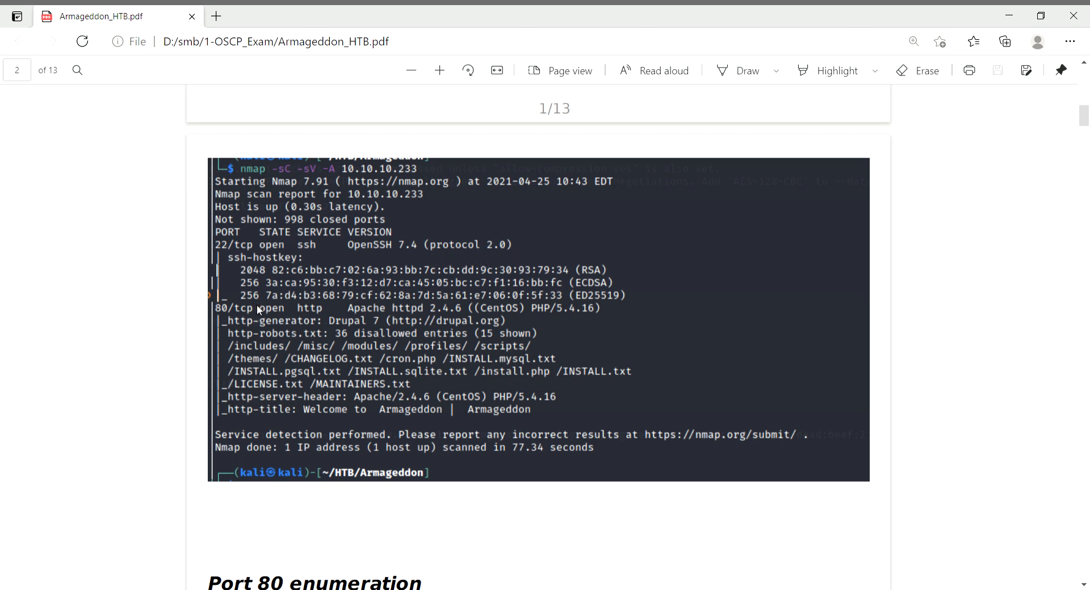
{"action": "mouse_move", "coordinate": [250, 340]}
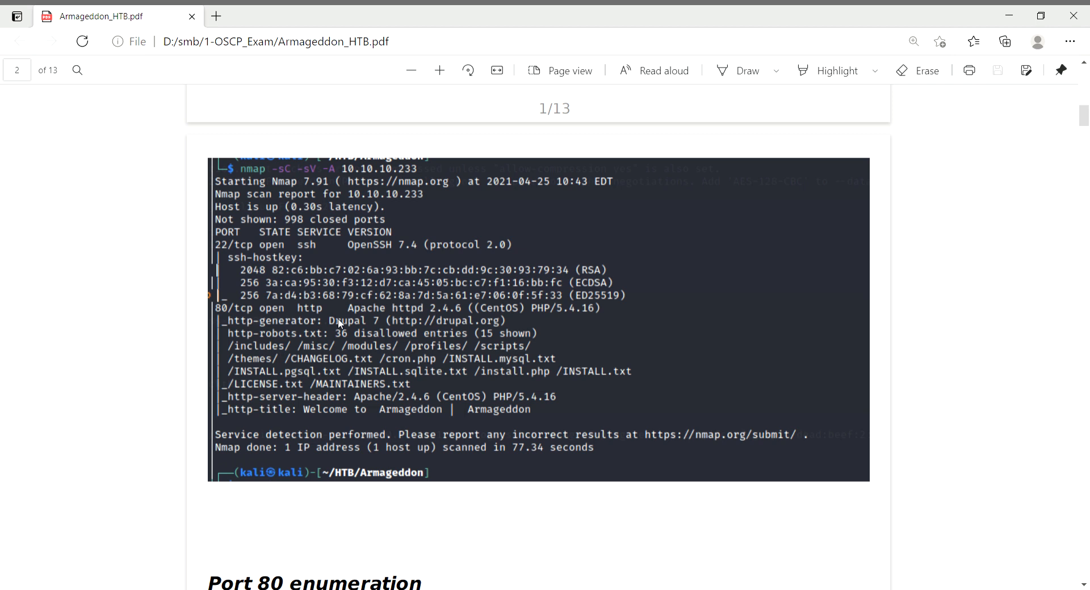
{"action": "mouse_move", "coordinate": [470, 314]}
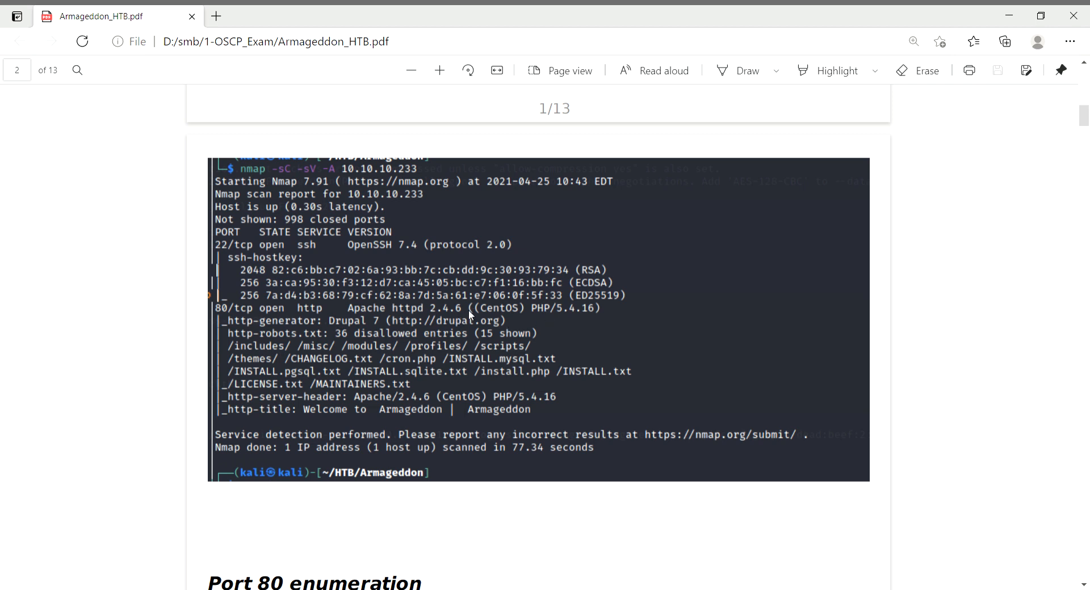
{"action": "mouse_move", "coordinate": [544, 320]}
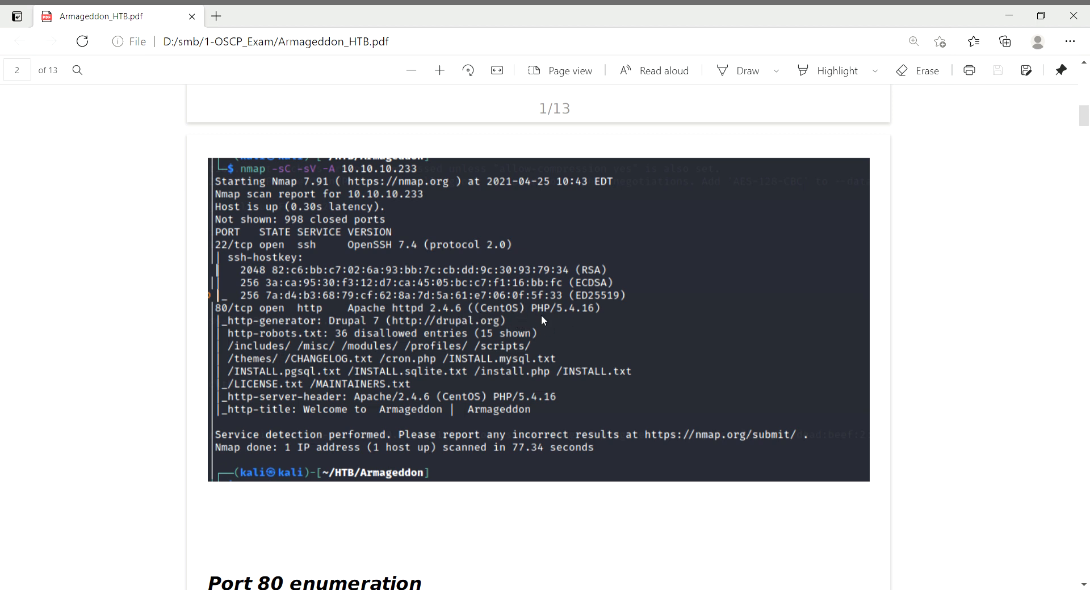
{"action": "mouse_move", "coordinate": [370, 336]}
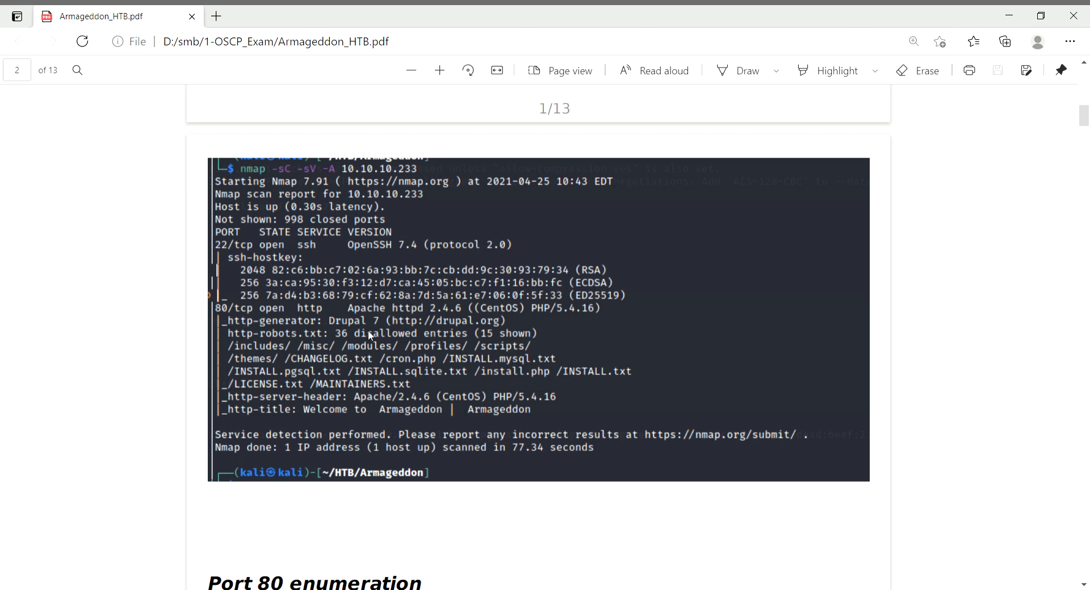
{"action": "mouse_move", "coordinate": [338, 324]}
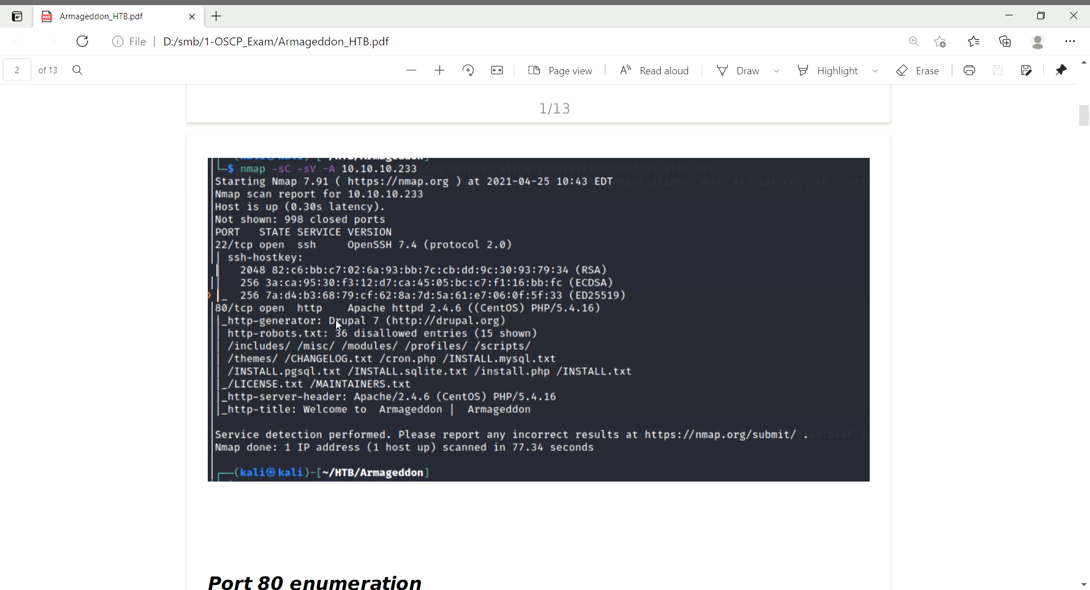
{"action": "mouse_move", "coordinate": [342, 331]}
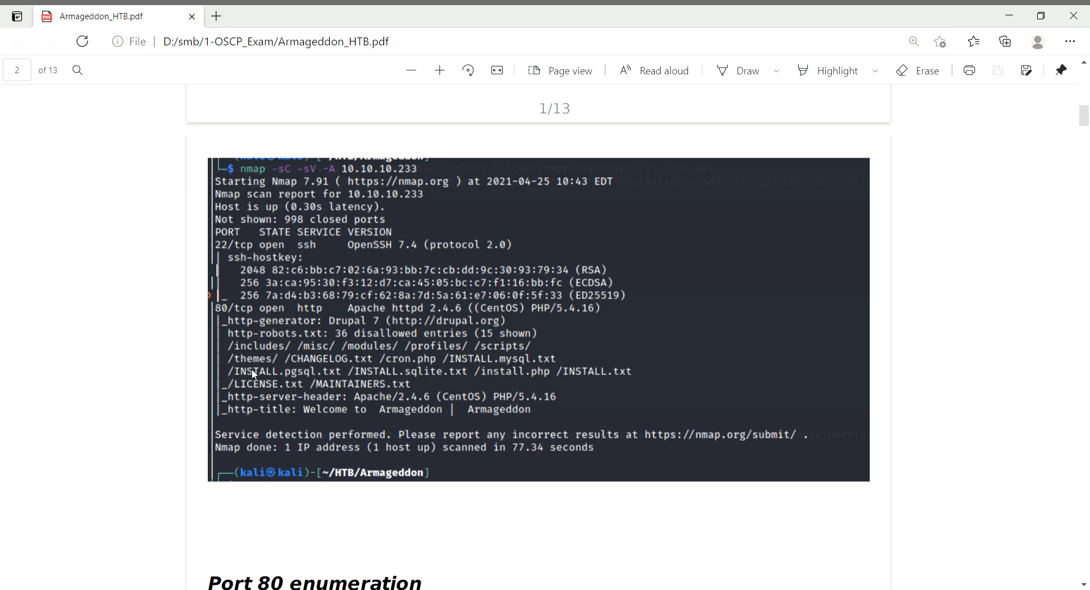
{"action": "mouse_move", "coordinate": [555, 421]}
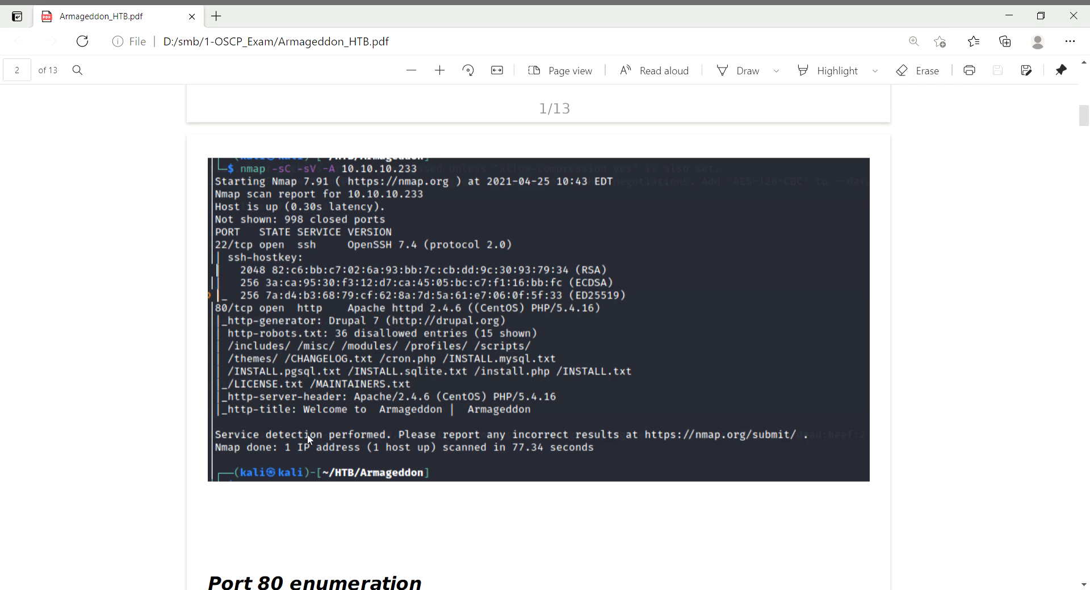
{"action": "mouse_move", "coordinate": [426, 422]}
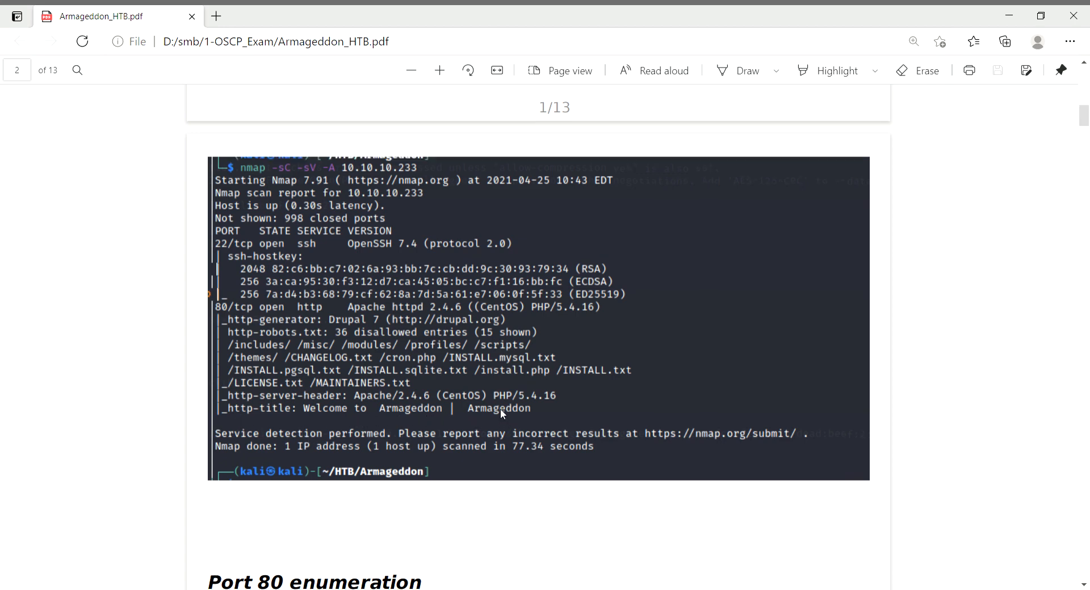
{"action": "scroll", "scroll_direction": "down", "scroll_amount": 3}
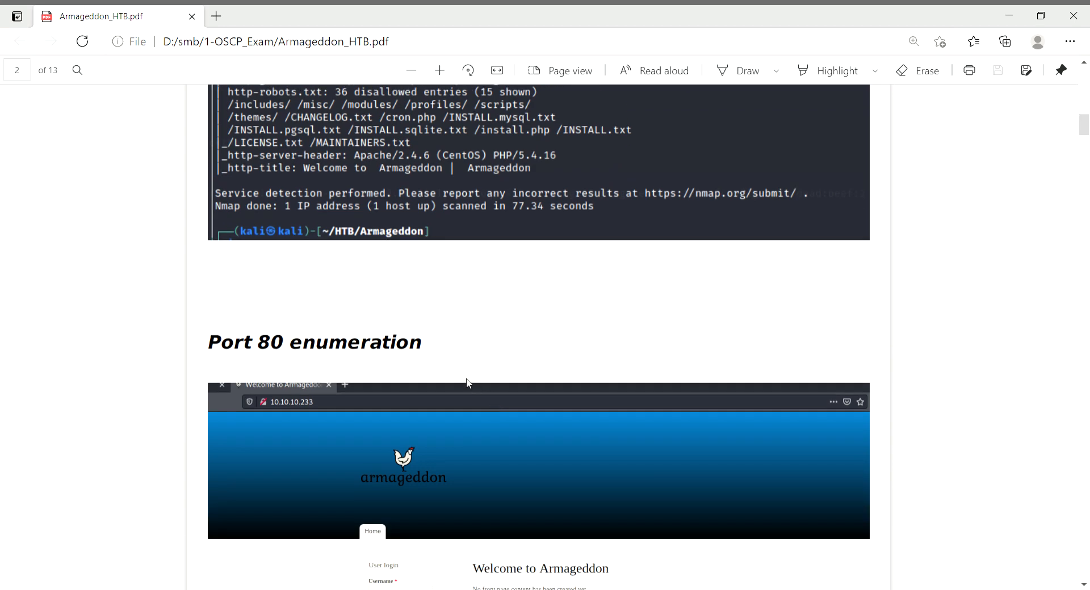
{"action": "scroll", "scroll_direction": "down", "scroll_amount": 3}
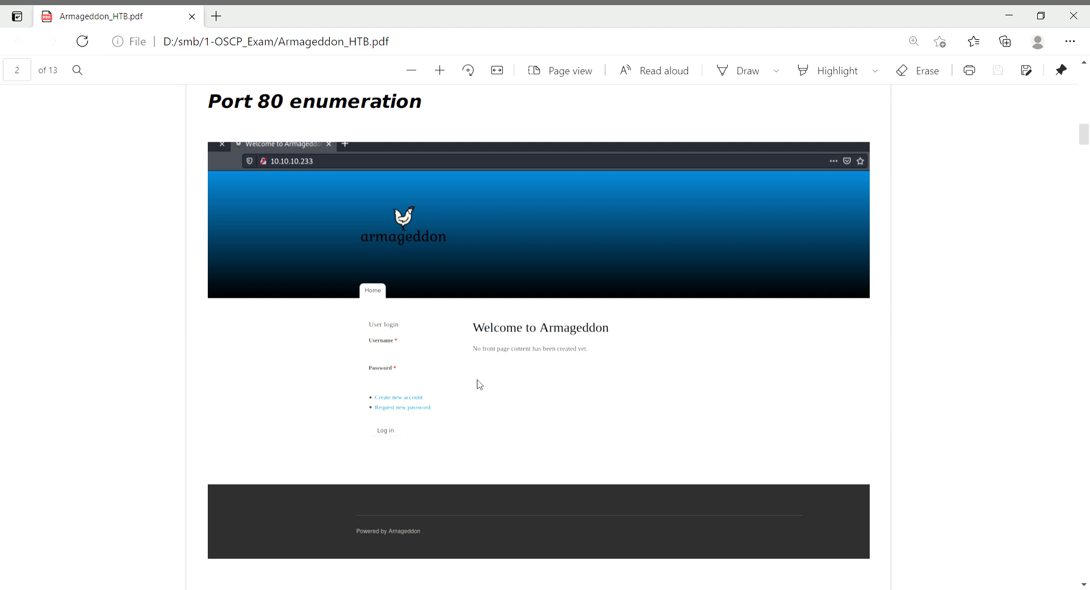
{"action": "mouse_move", "coordinate": [472, 404]}
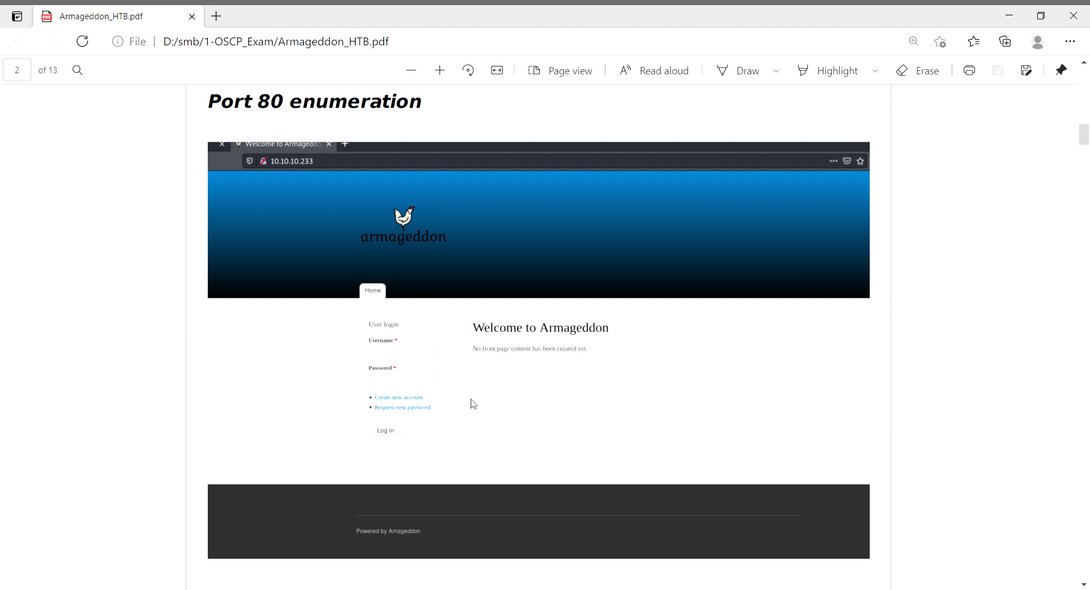
{"action": "mouse_move", "coordinate": [525, 340]}
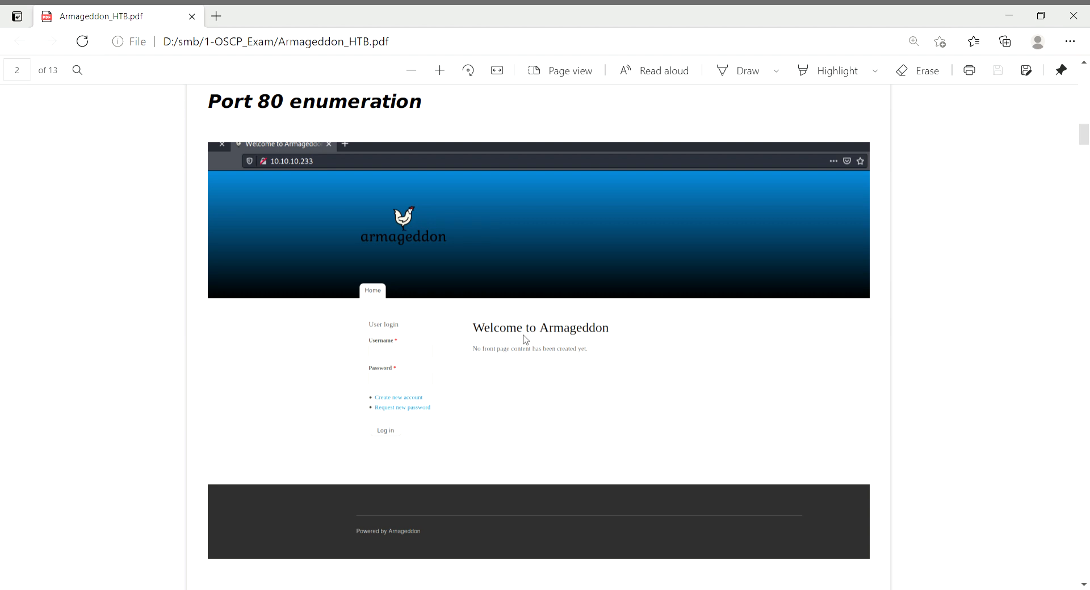
{"action": "scroll", "scroll_direction": "down", "scroll_amount": 3}
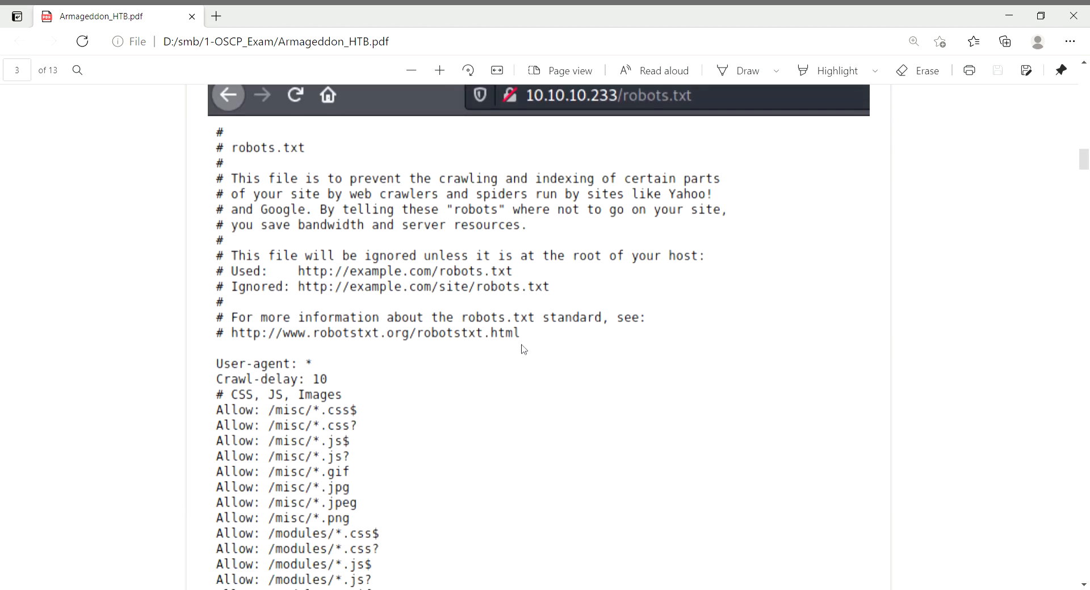
{"action": "scroll", "scroll_direction": "down", "scroll_amount": 3}
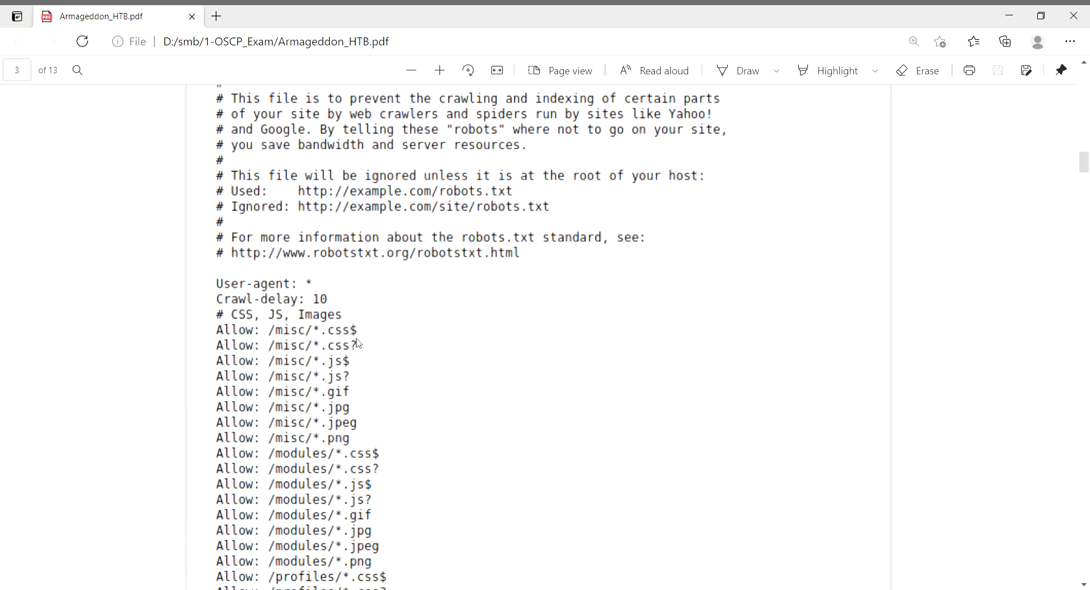
{"action": "scroll", "scroll_direction": "down", "scroll_amount": 3}
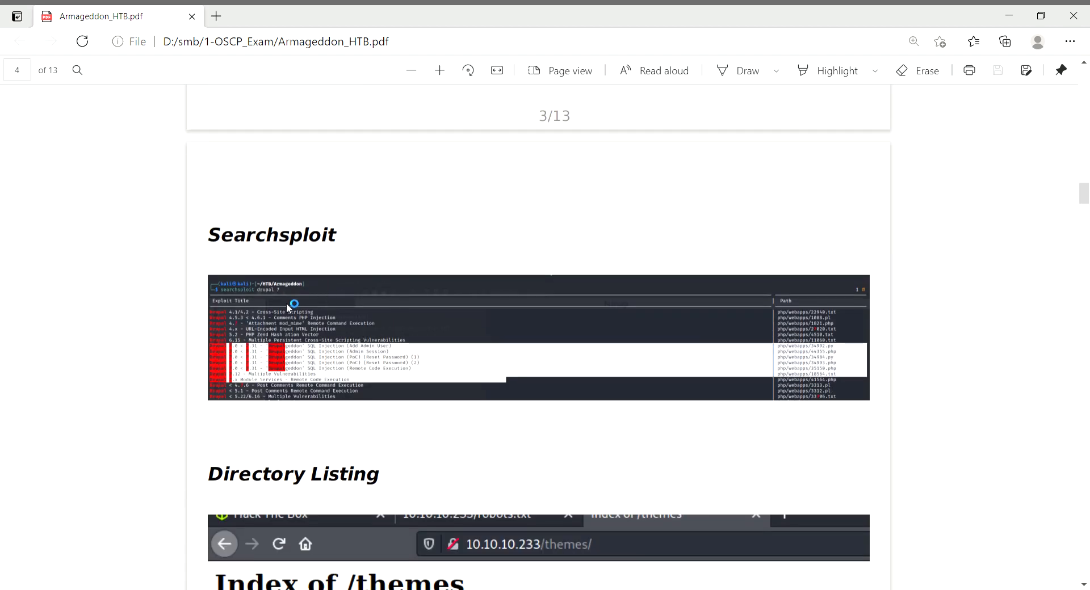
{"action": "mouse_move", "coordinate": [334, 370]}
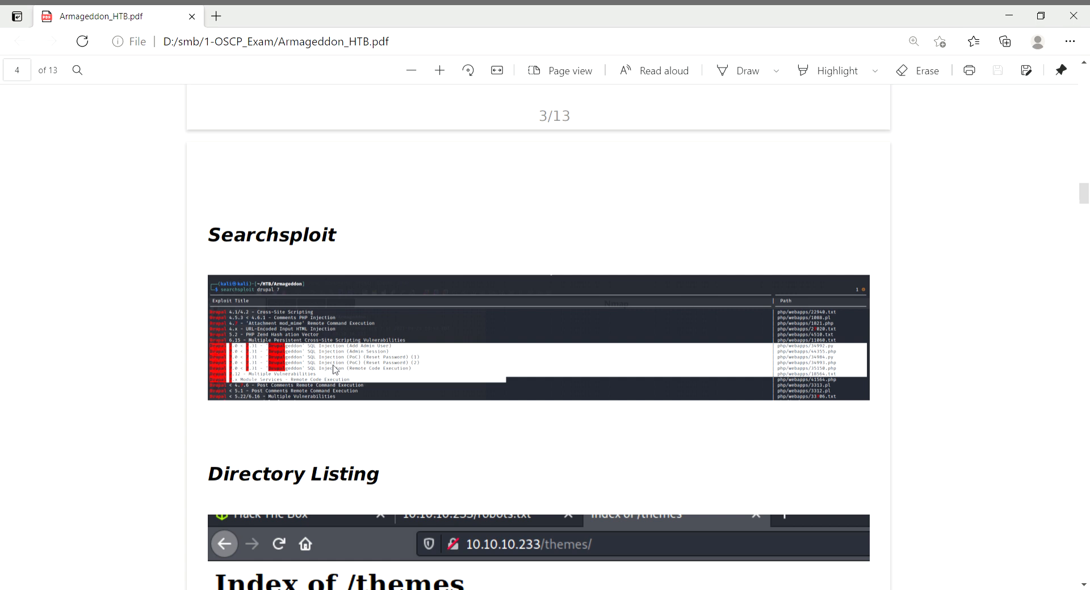
{"action": "mouse_move", "coordinate": [479, 341]}
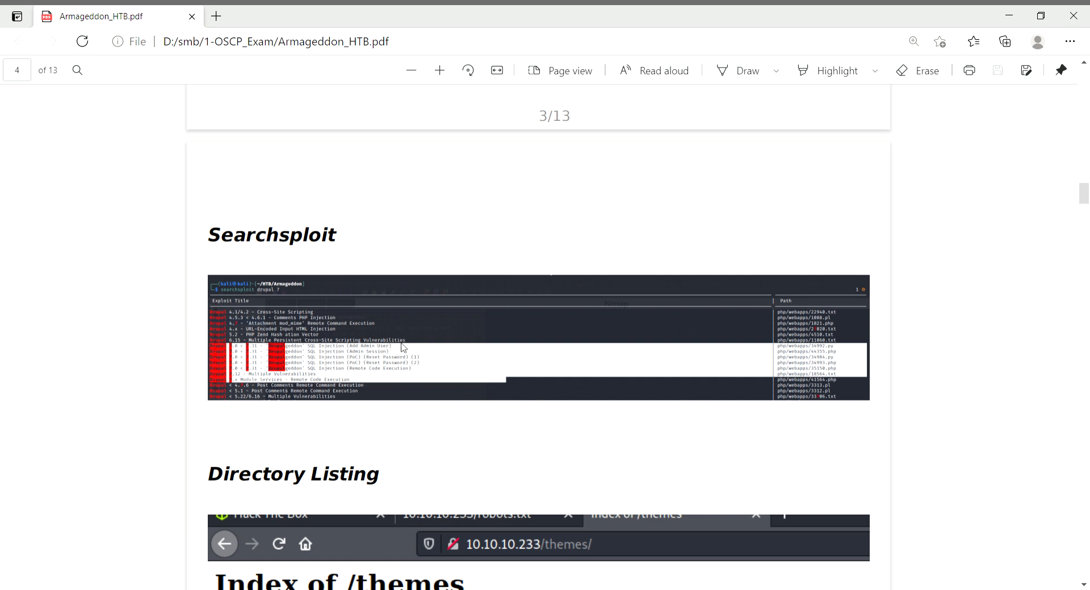
{"action": "mouse_move", "coordinate": [393, 346]}
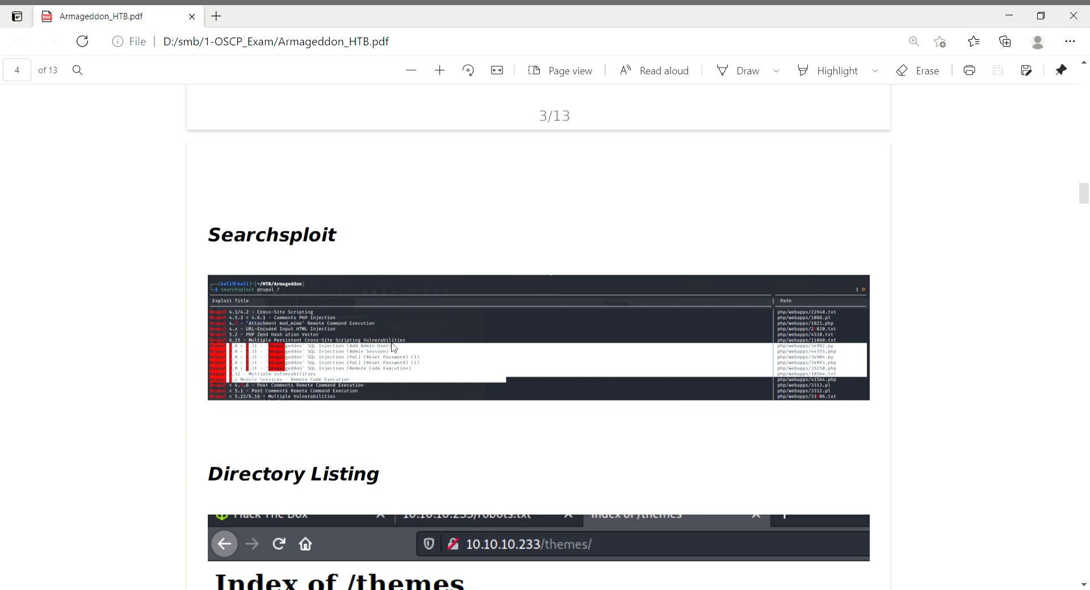
{"action": "scroll", "scroll_direction": "down", "scroll_amount": 3}
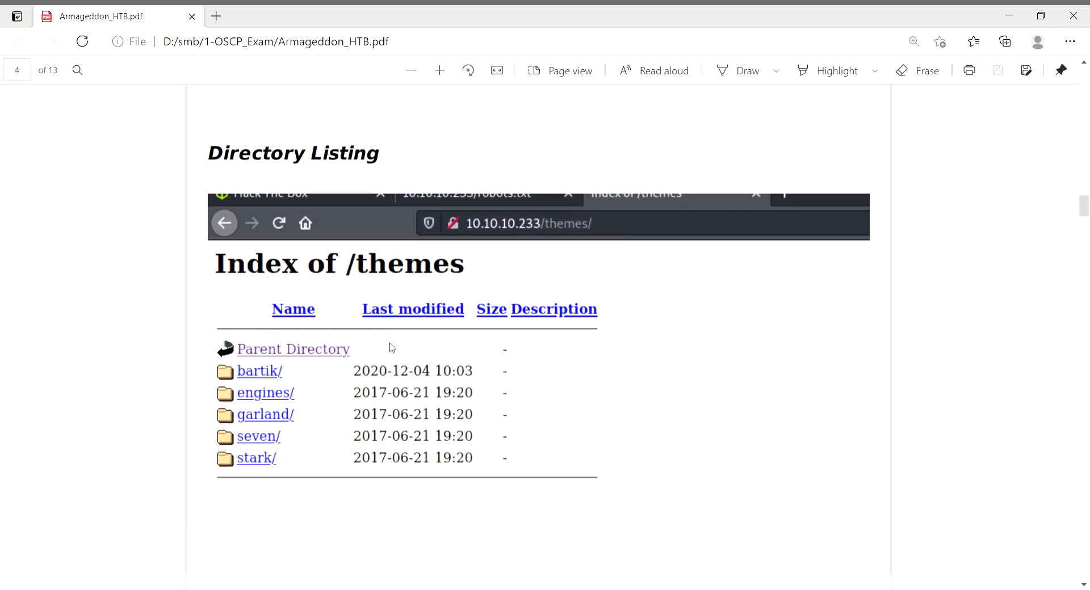
{"action": "scroll", "scroll_direction": "down", "scroll_amount": 3}
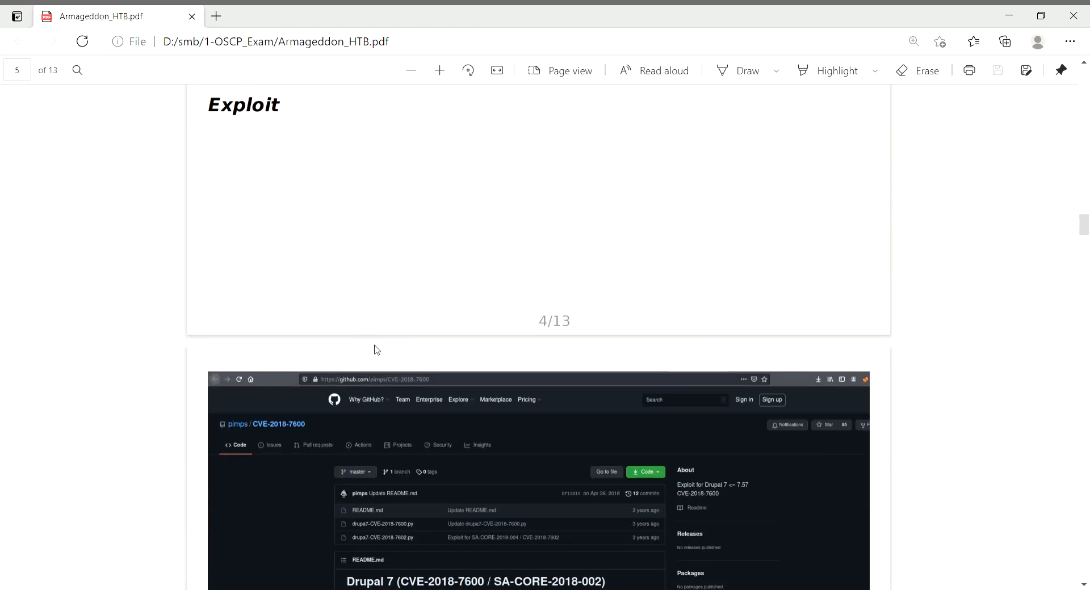
{"action": "scroll", "scroll_direction": "down", "scroll_amount": 3}
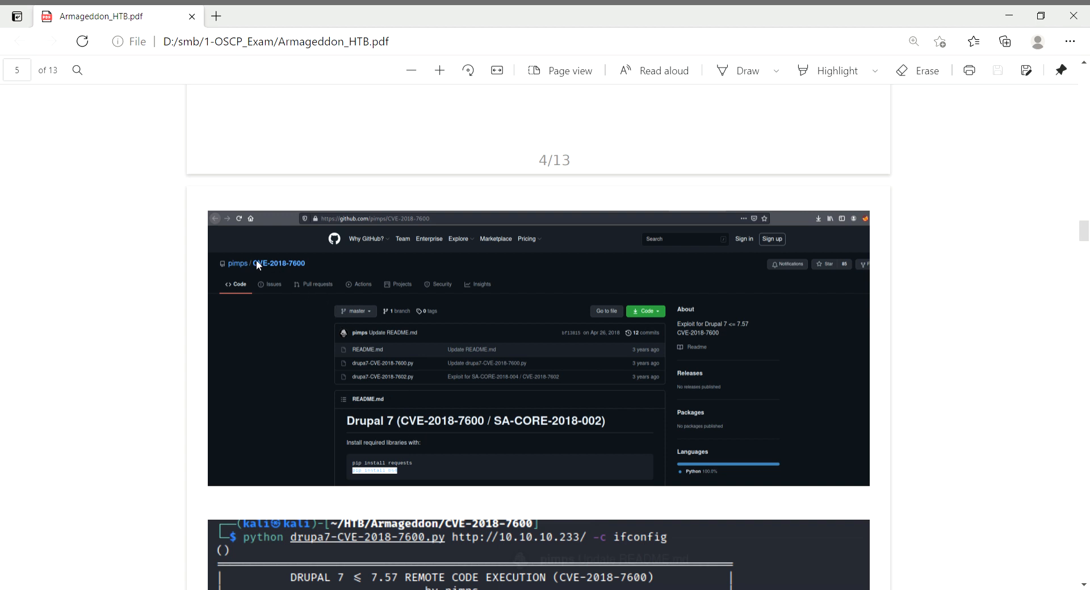
{"action": "mouse_move", "coordinate": [274, 275]}
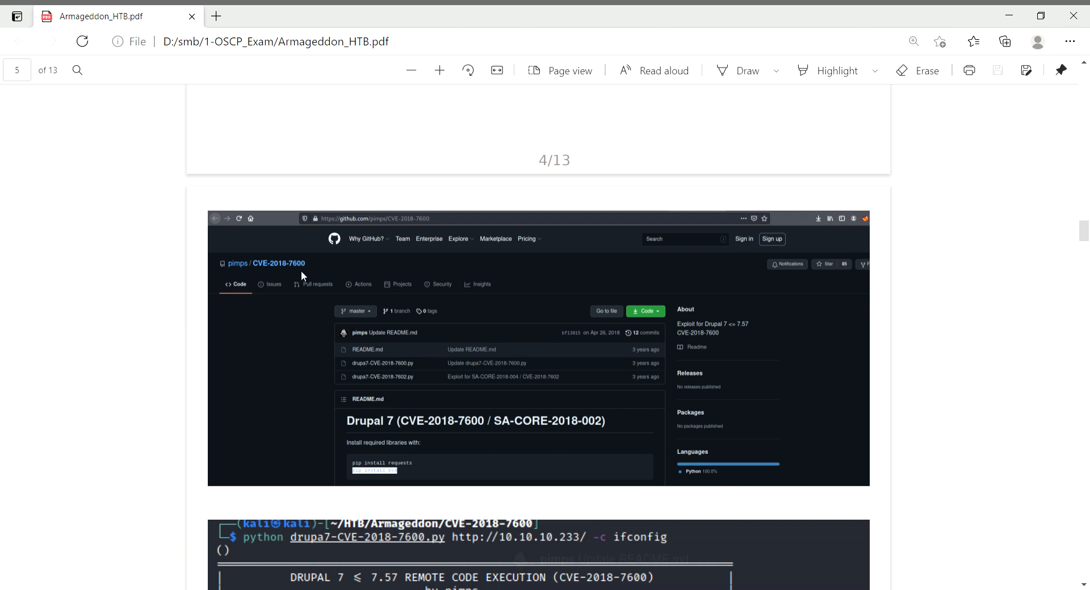
{"action": "scroll", "scroll_direction": "down", "scroll_amount": 3}
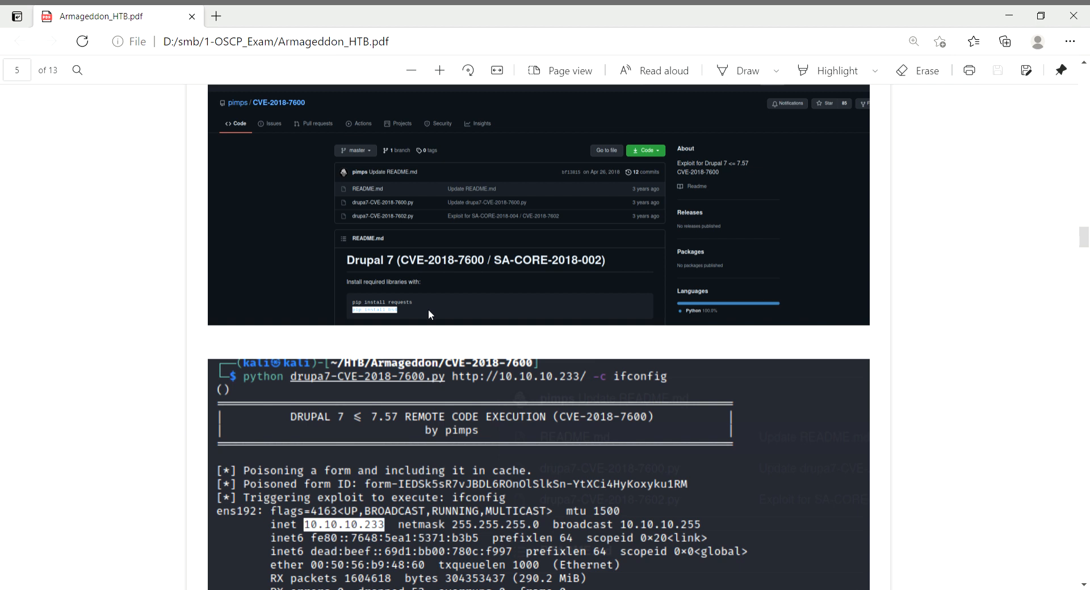
{"action": "mouse_move", "coordinate": [426, 322]}
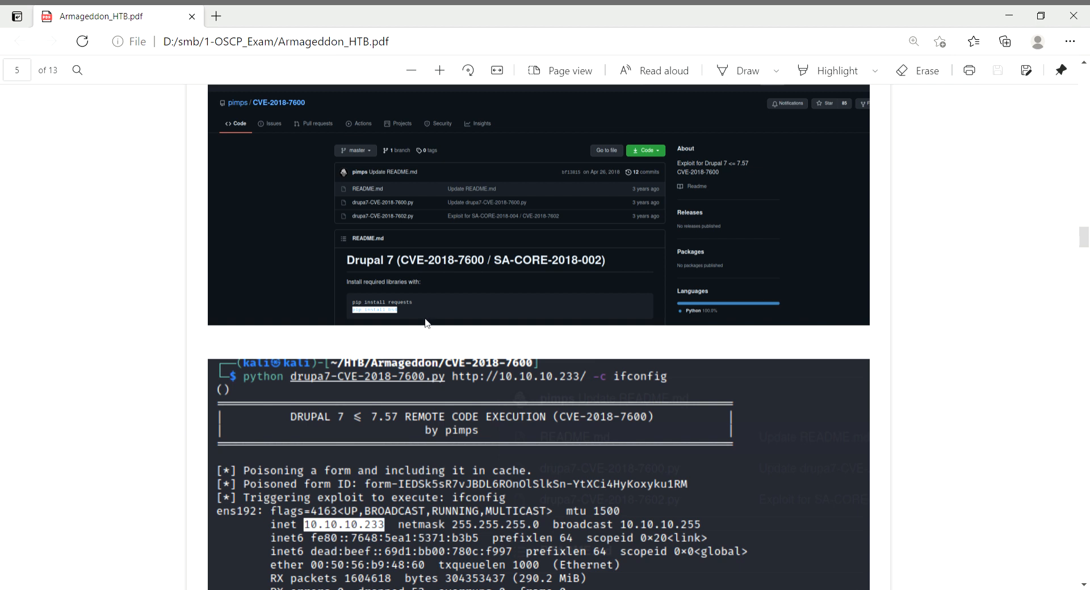
{"action": "mouse_move", "coordinate": [438, 315]}
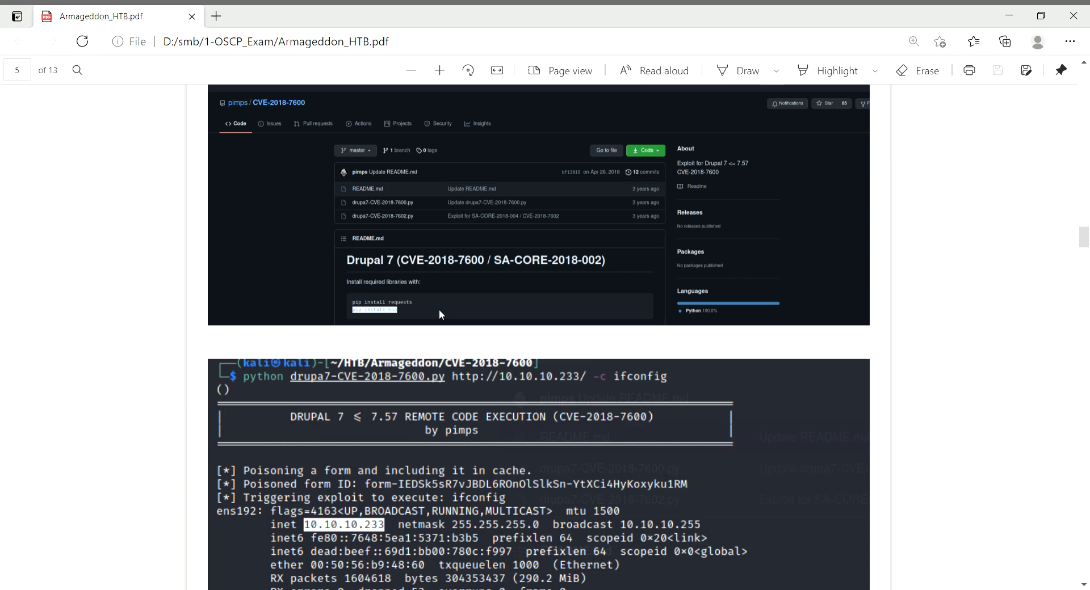
{"action": "scroll", "scroll_direction": "down", "scroll_amount": 3}
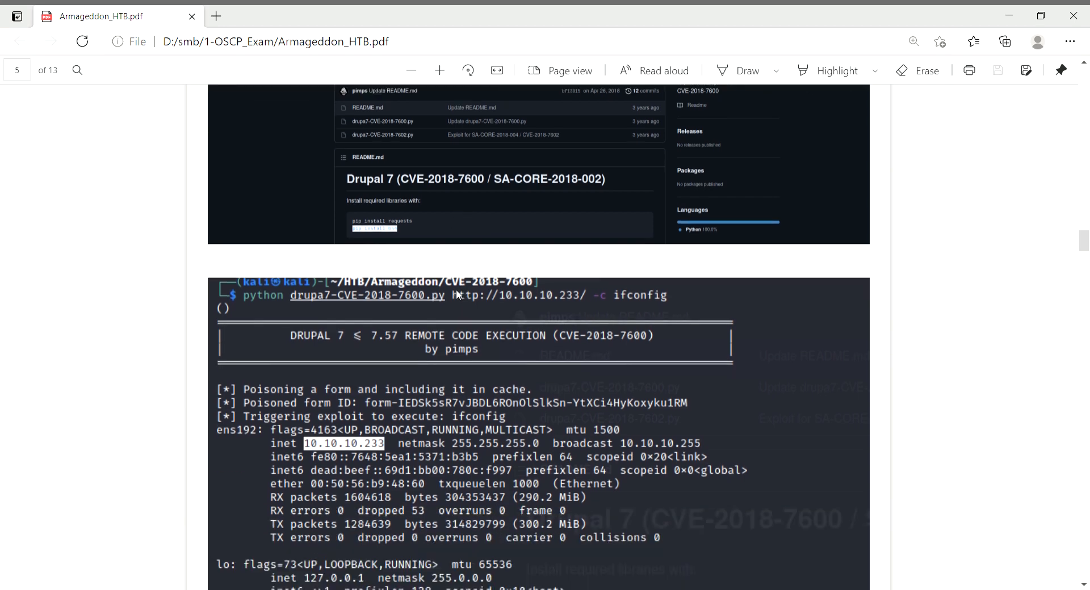
{"action": "scroll", "scroll_direction": "down", "scroll_amount": 3}
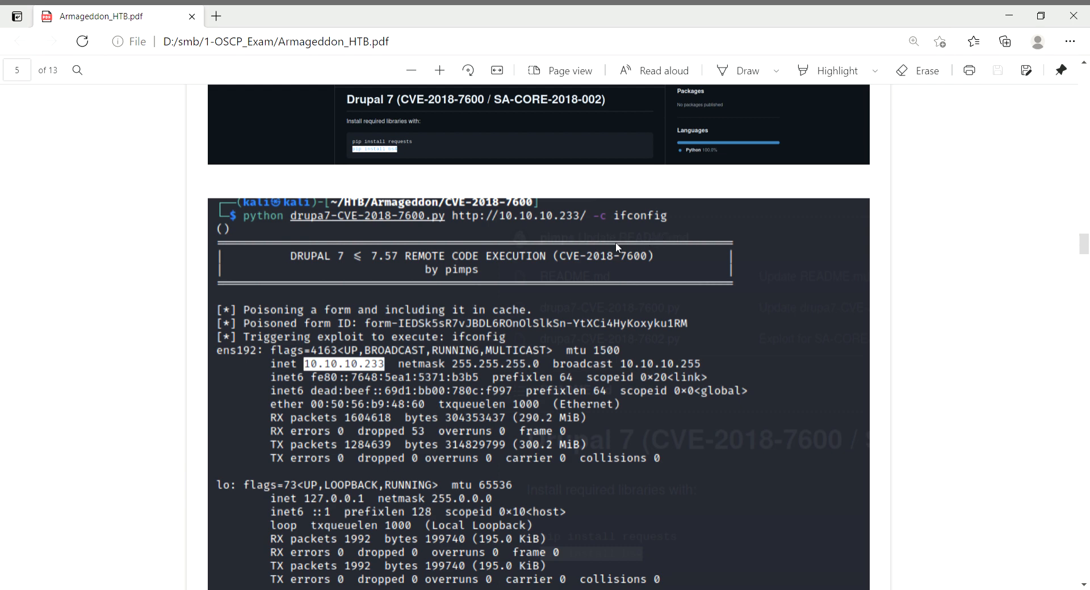
{"action": "scroll", "scroll_direction": "down", "scroll_amount": 3}
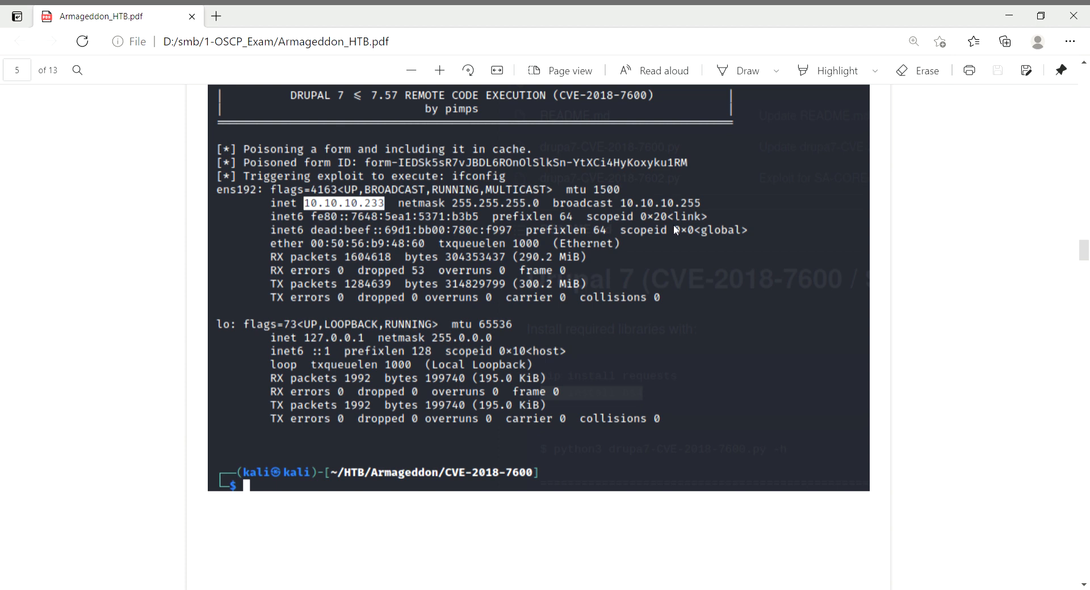
{"action": "scroll", "scroll_direction": "down", "scroll_amount": 3}
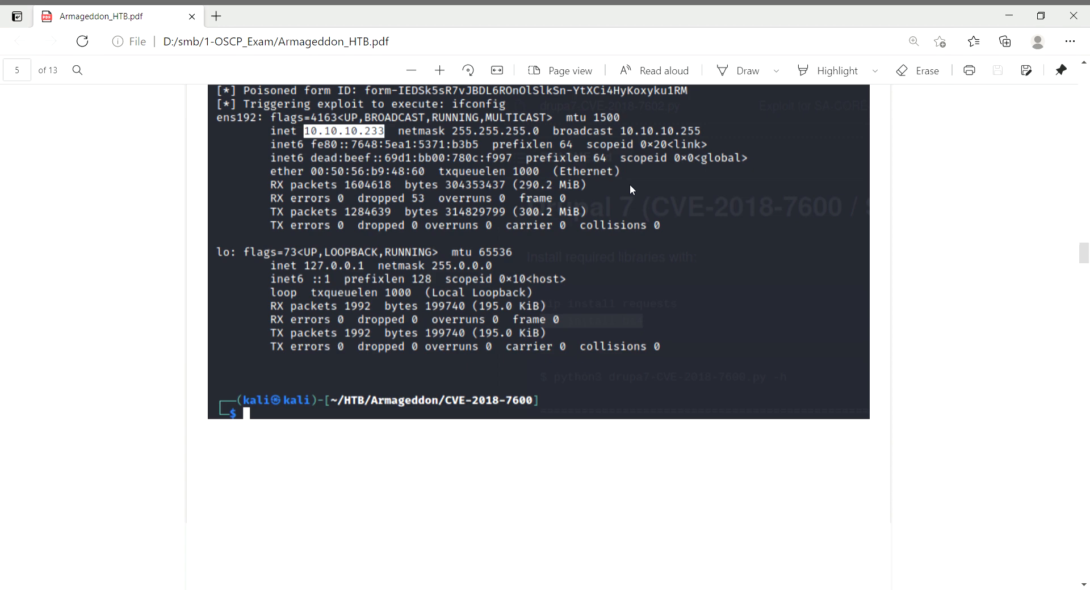
{"action": "scroll", "scroll_direction": "down", "scroll_amount": 3}
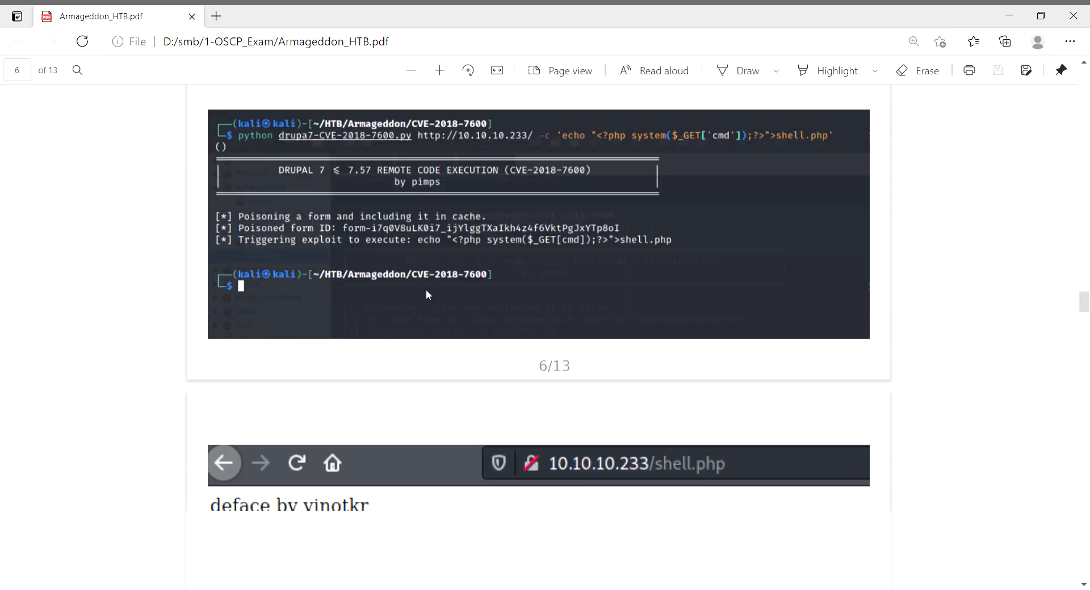
{"action": "scroll", "scroll_direction": "down", "scroll_amount": 3}
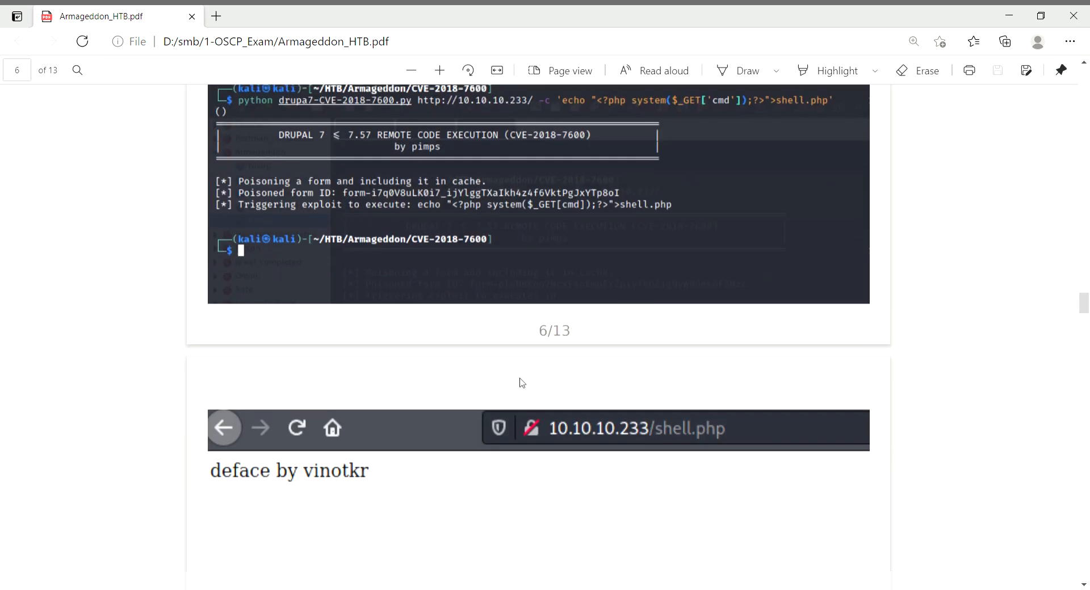
{"action": "scroll", "scroll_direction": "down", "scroll_amount": 3}
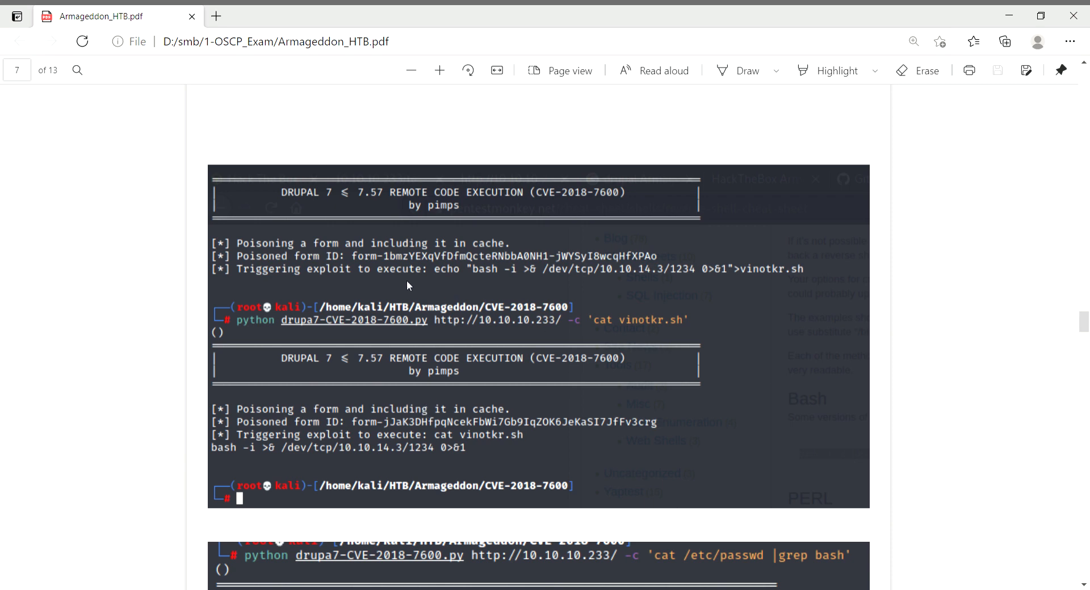
{"action": "scroll", "scroll_direction": "down", "scroll_amount": 3}
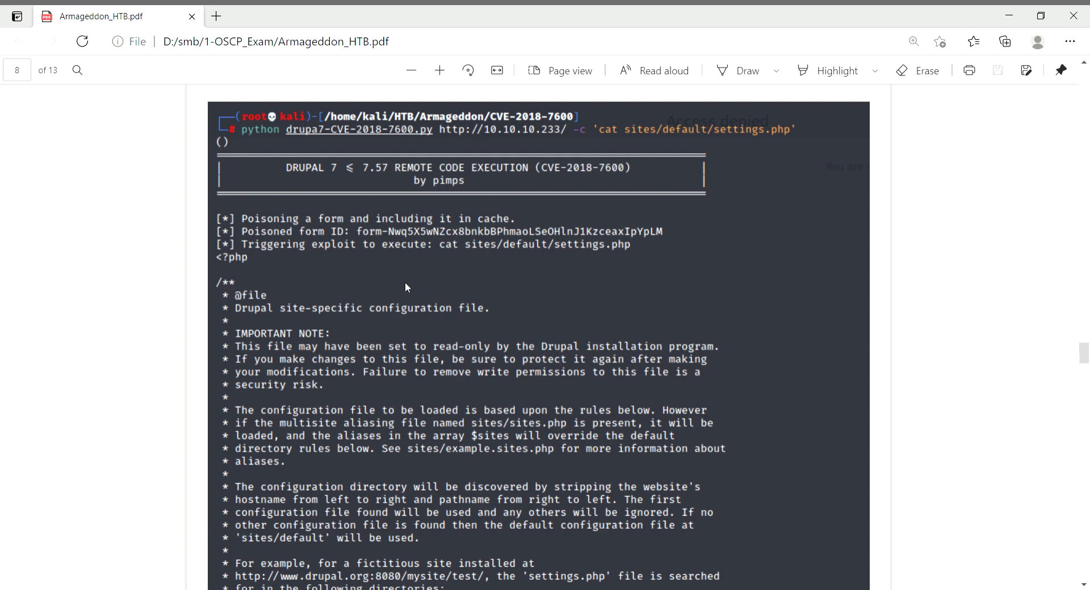
{"action": "scroll", "scroll_direction": "down", "scroll_amount": 3}
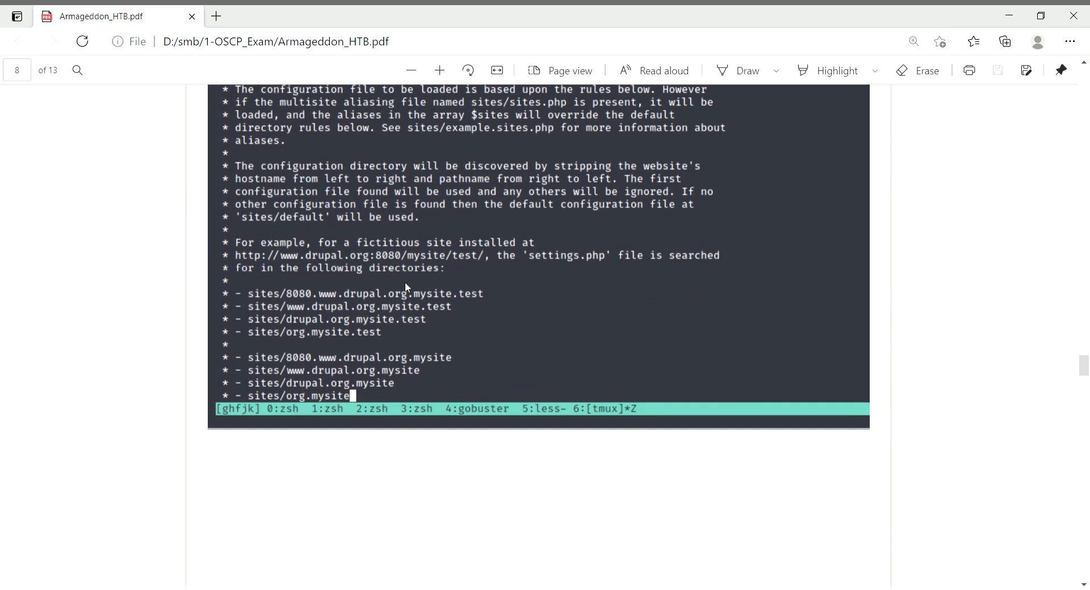
{"action": "scroll", "scroll_direction": "down", "scroll_amount": 3}
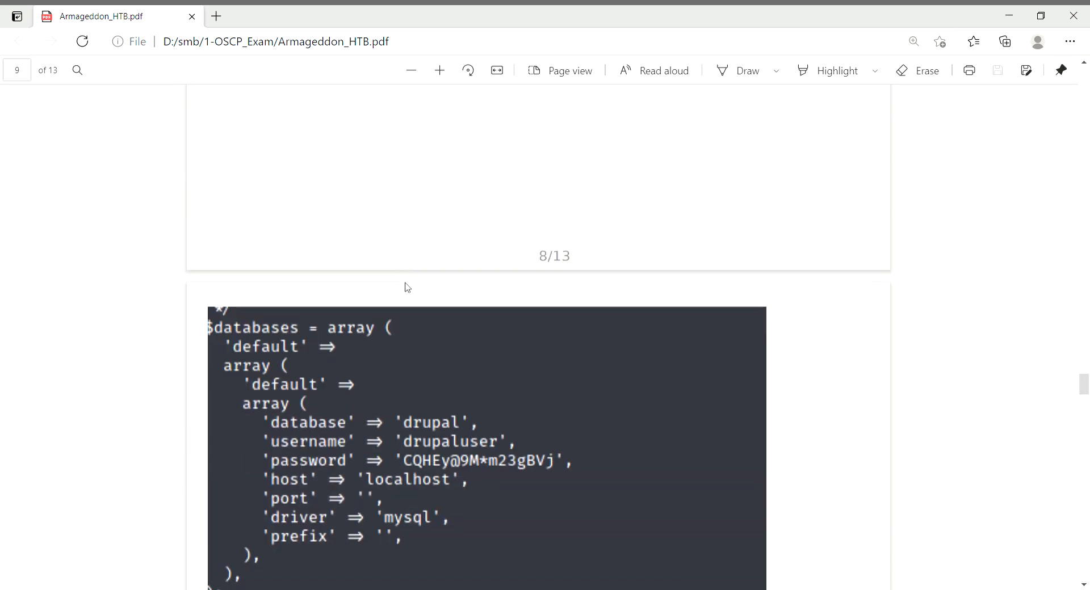
{"action": "scroll", "scroll_direction": "down", "scroll_amount": 3}
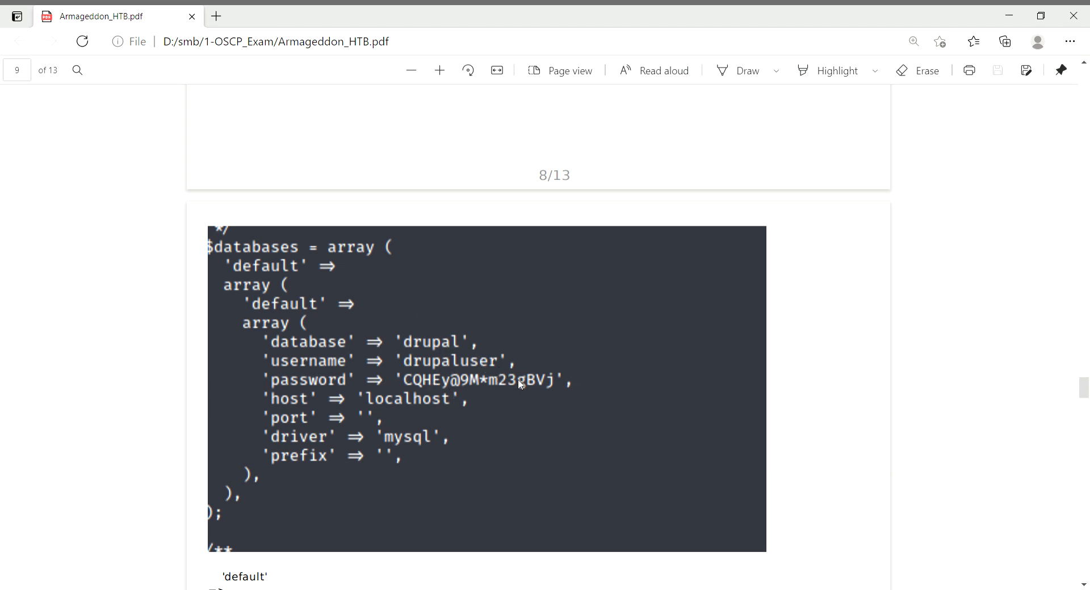
{"action": "mouse_move", "coordinate": [422, 385]}
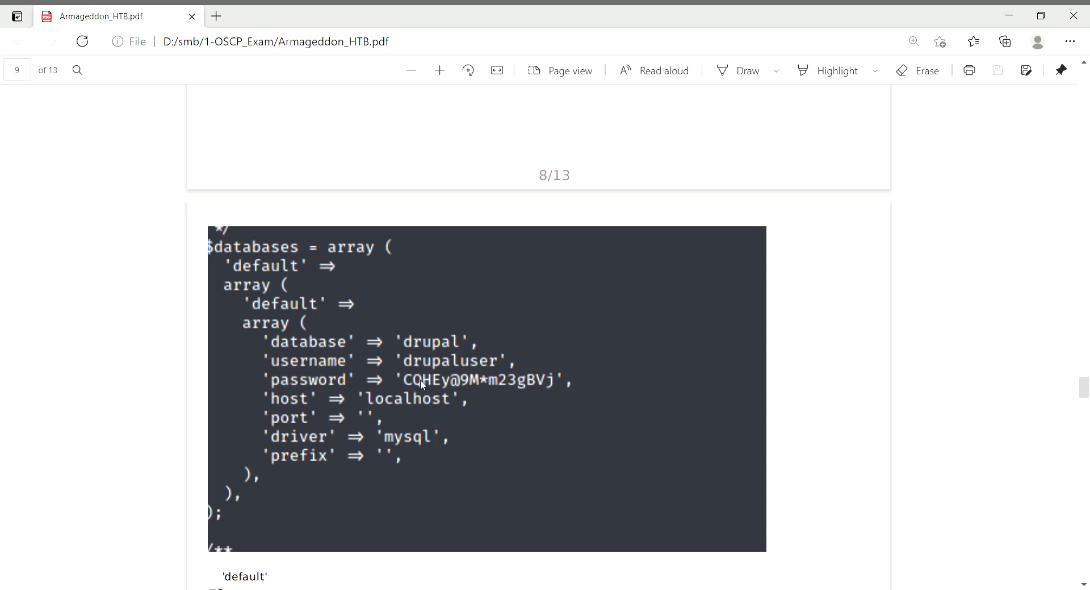
{"action": "scroll", "scroll_direction": "down", "scroll_amount": 3}
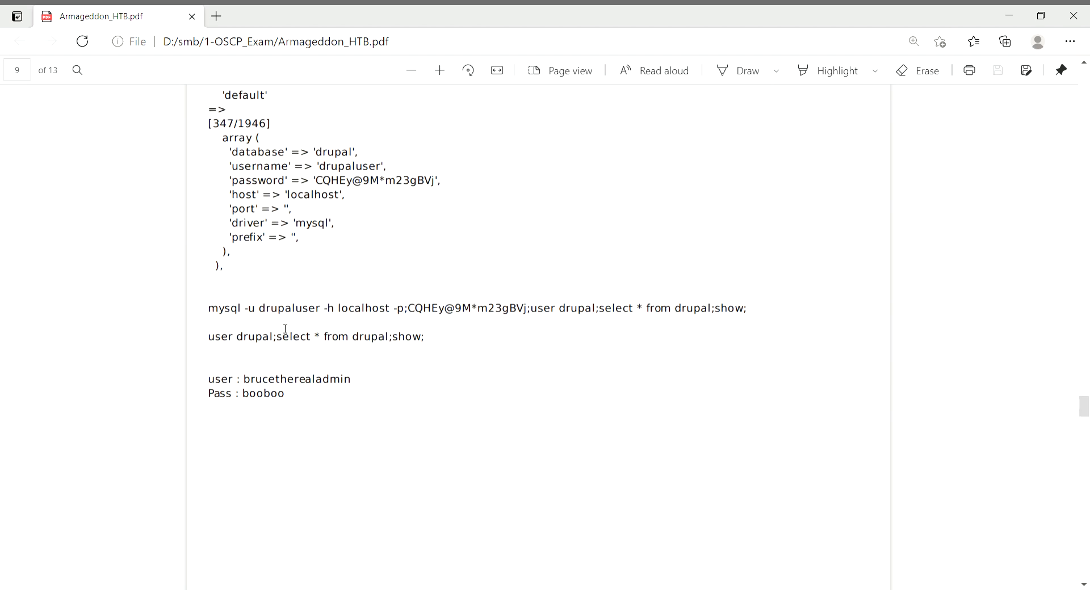
{"action": "mouse_move", "coordinate": [665, 328]}
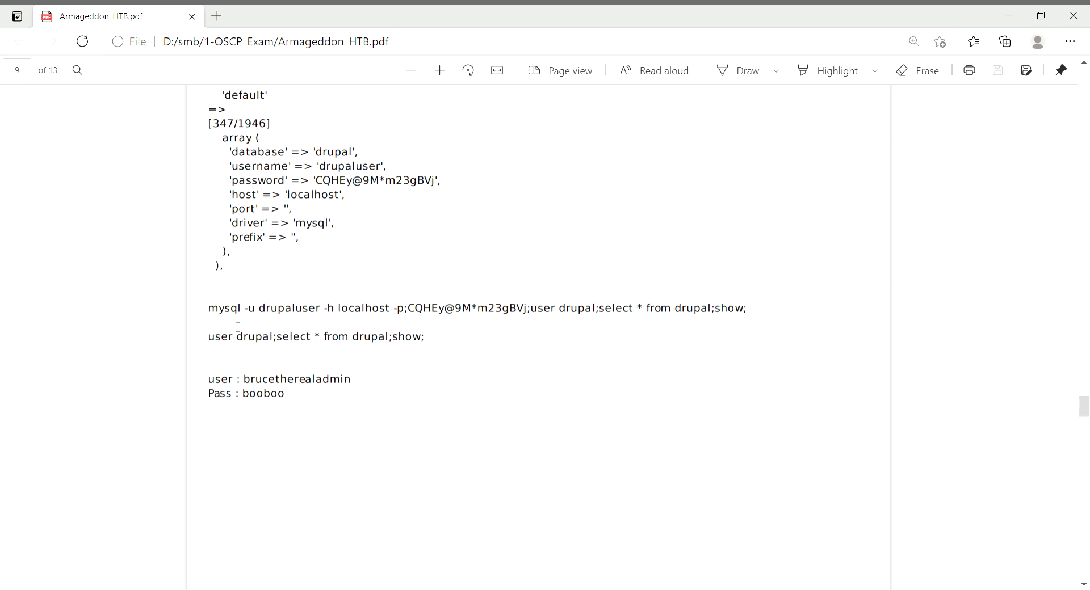
{"action": "mouse_move", "coordinate": [362, 322]}
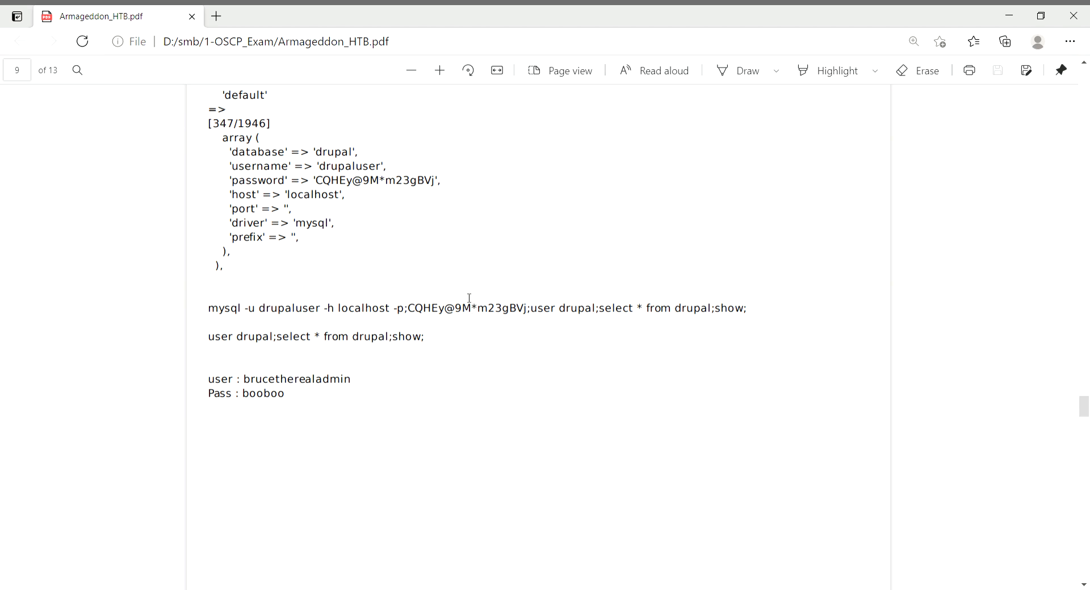
{"action": "mouse_move", "coordinate": [658, 315]}
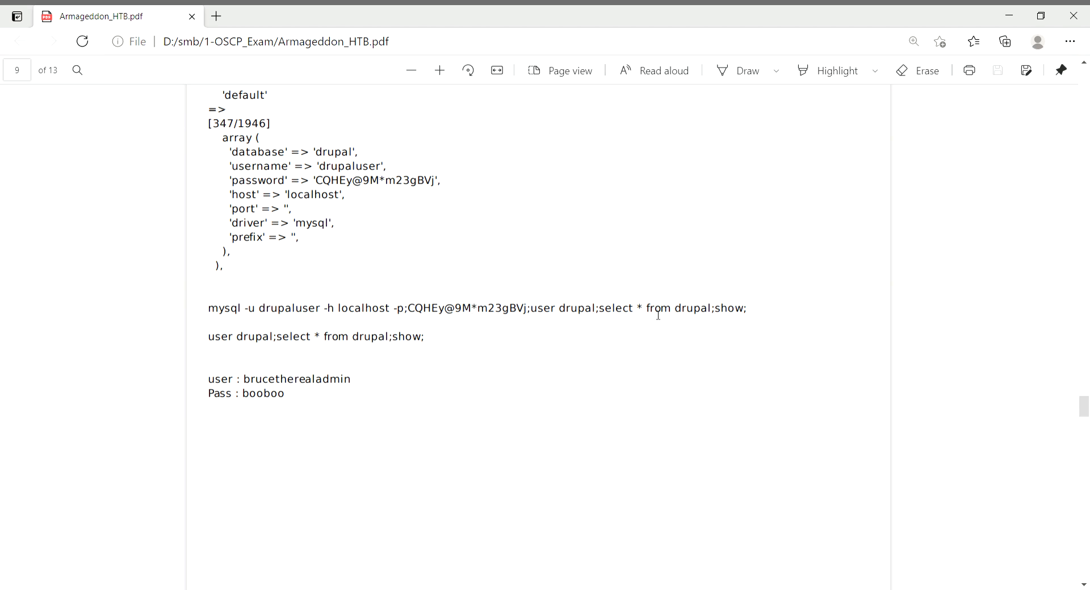
{"action": "mouse_move", "coordinate": [709, 308]}
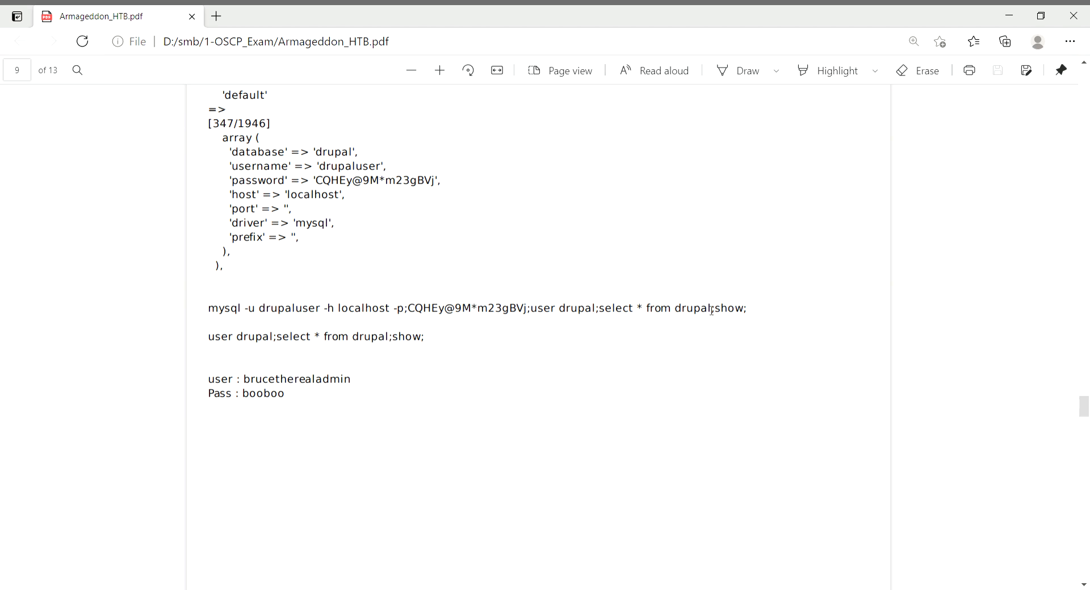
{"action": "scroll", "scroll_direction": "down", "scroll_amount": 3}
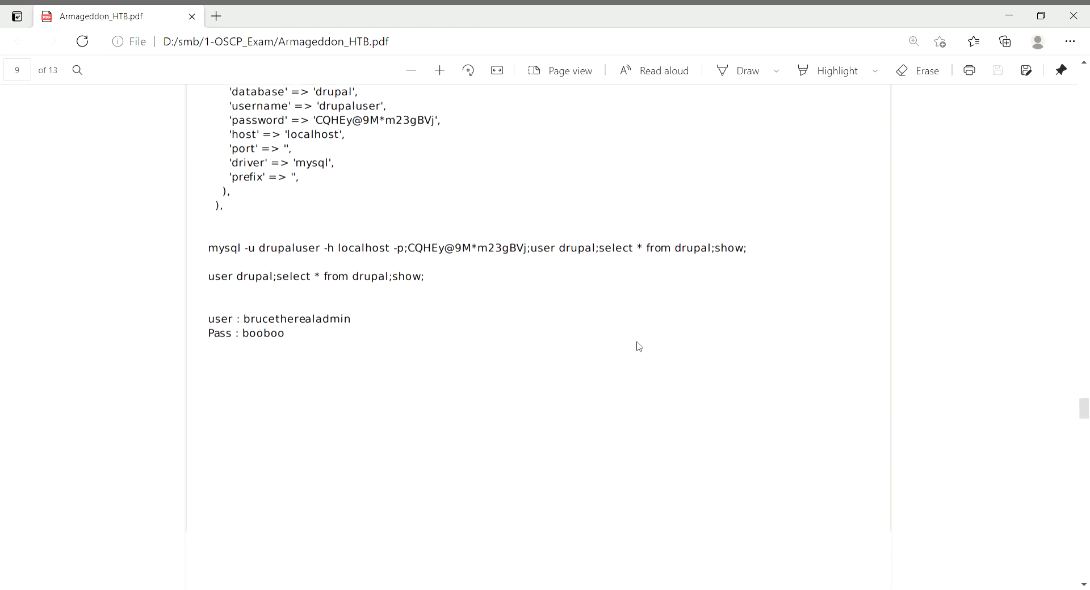
{"action": "scroll", "scroll_direction": "down", "scroll_amount": 3}
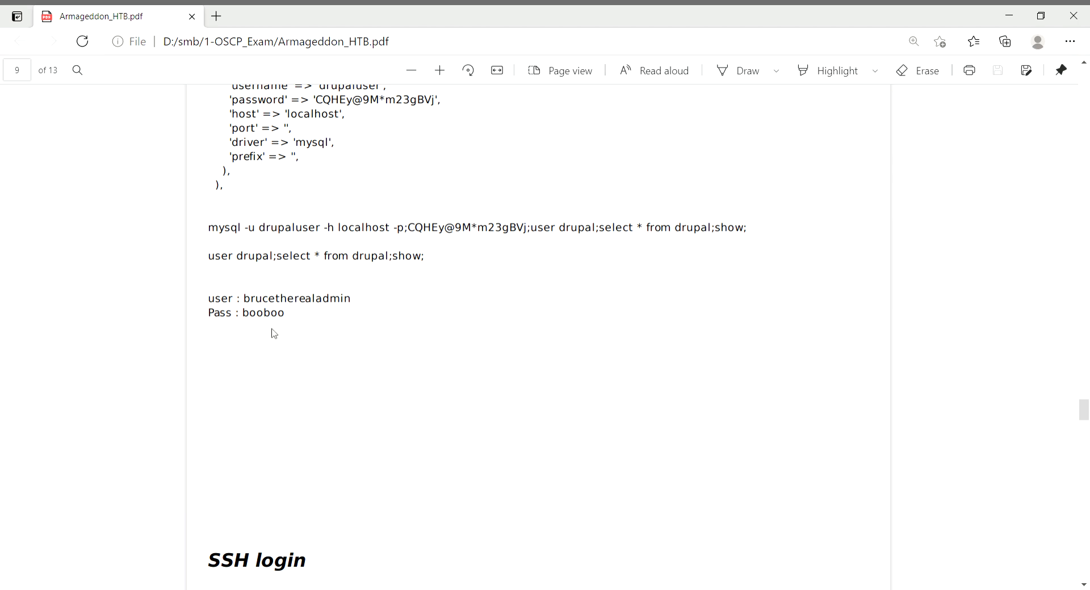
{"action": "scroll", "scroll_direction": "down", "scroll_amount": 3}
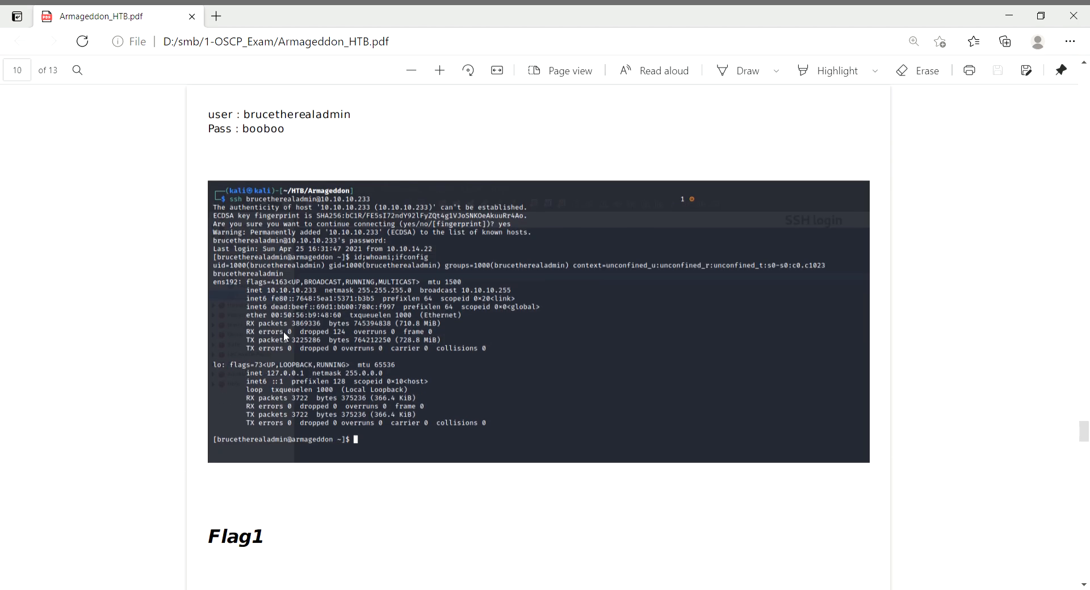
{"action": "scroll", "scroll_direction": "down", "scroll_amount": 3}
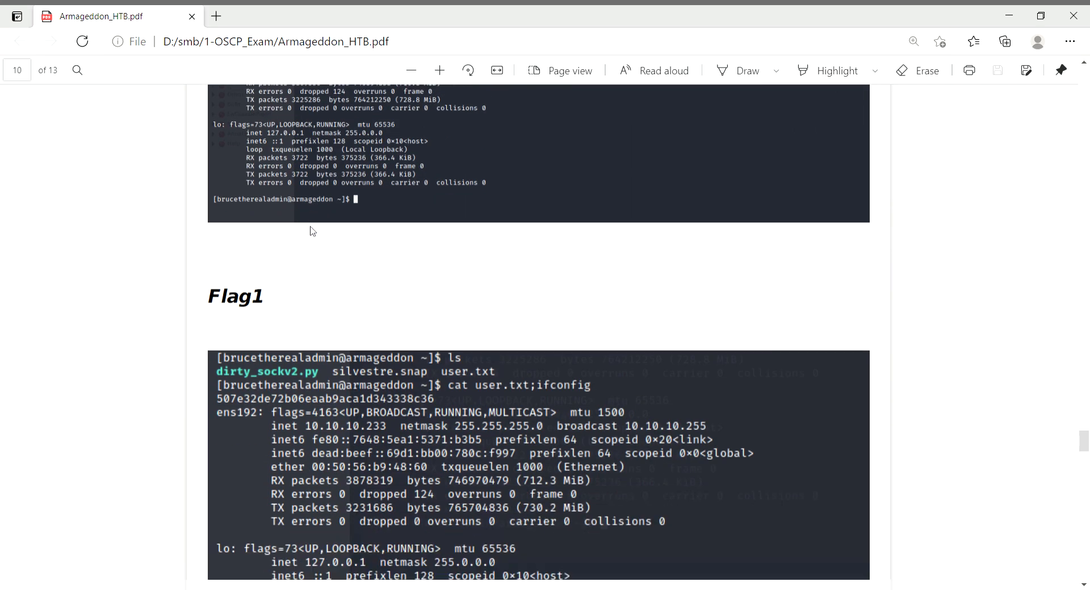
{"action": "scroll", "scroll_direction": "down", "scroll_amount": 3}
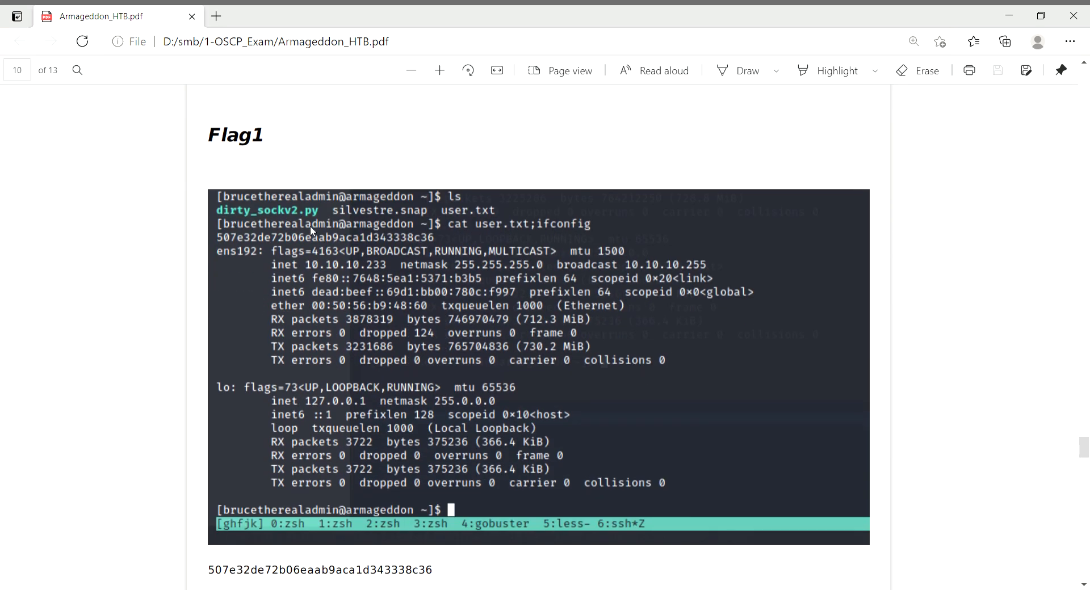
{"action": "scroll", "scroll_direction": "down", "scroll_amount": 3}
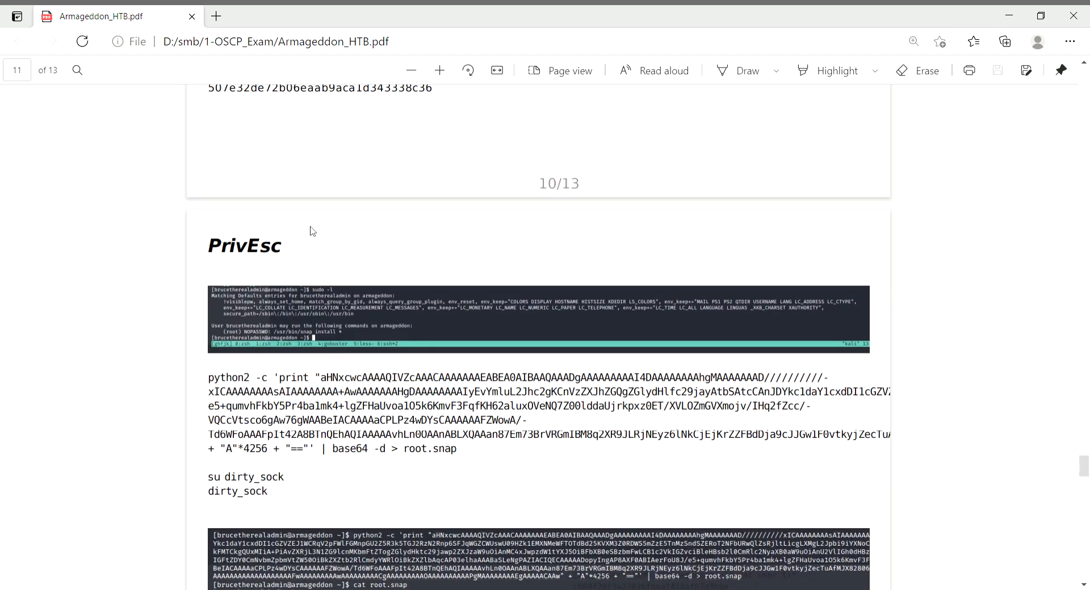
{"action": "mouse_move", "coordinate": [309, 304]}
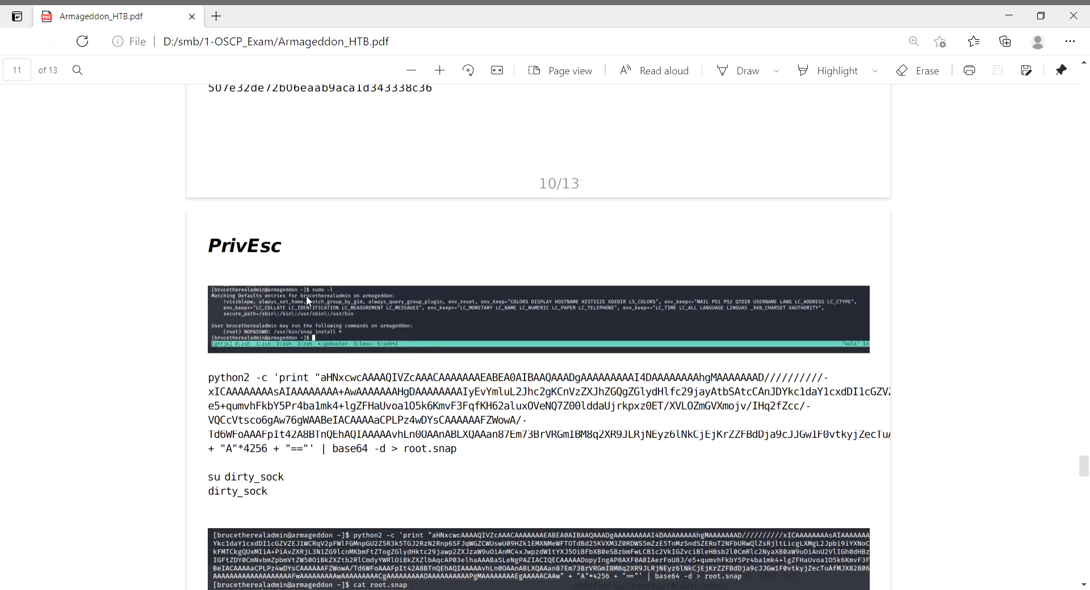
{"action": "mouse_move", "coordinate": [339, 352]}
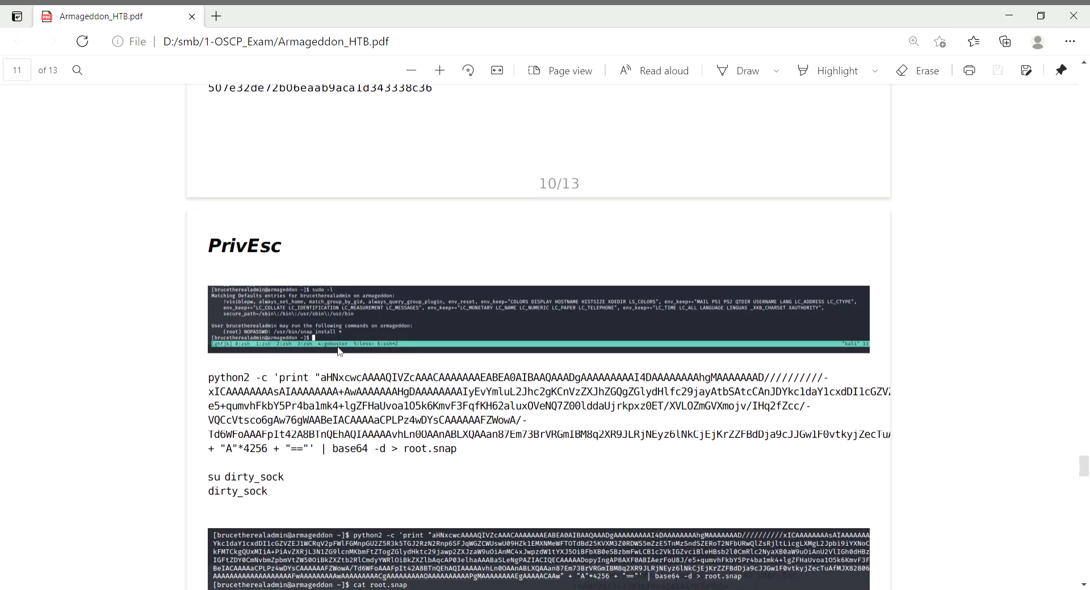
{"action": "mouse_move", "coordinate": [348, 353]}
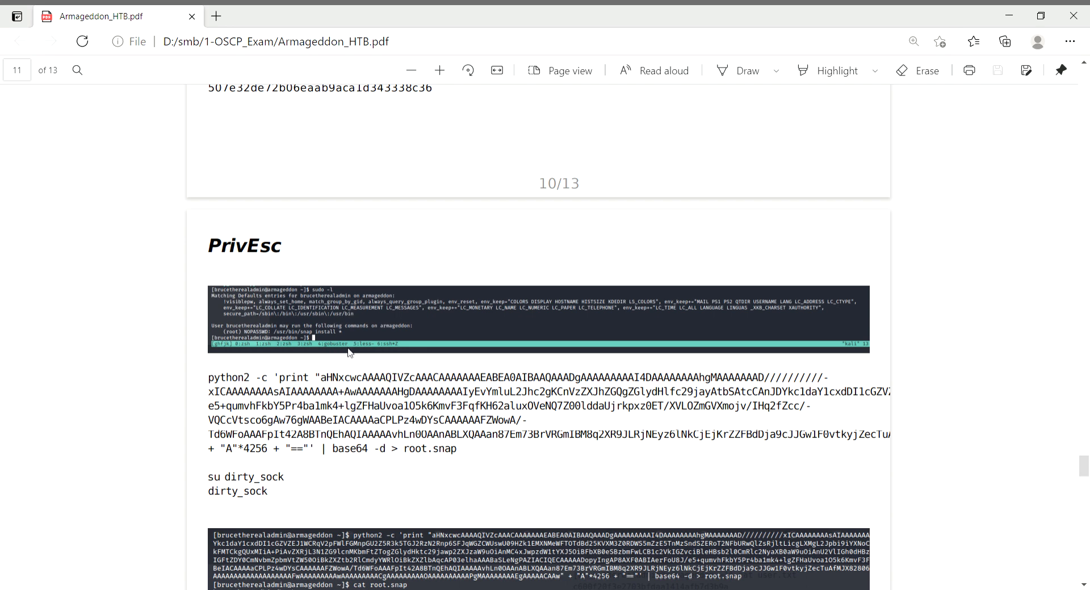
{"action": "mouse_move", "coordinate": [334, 340]}
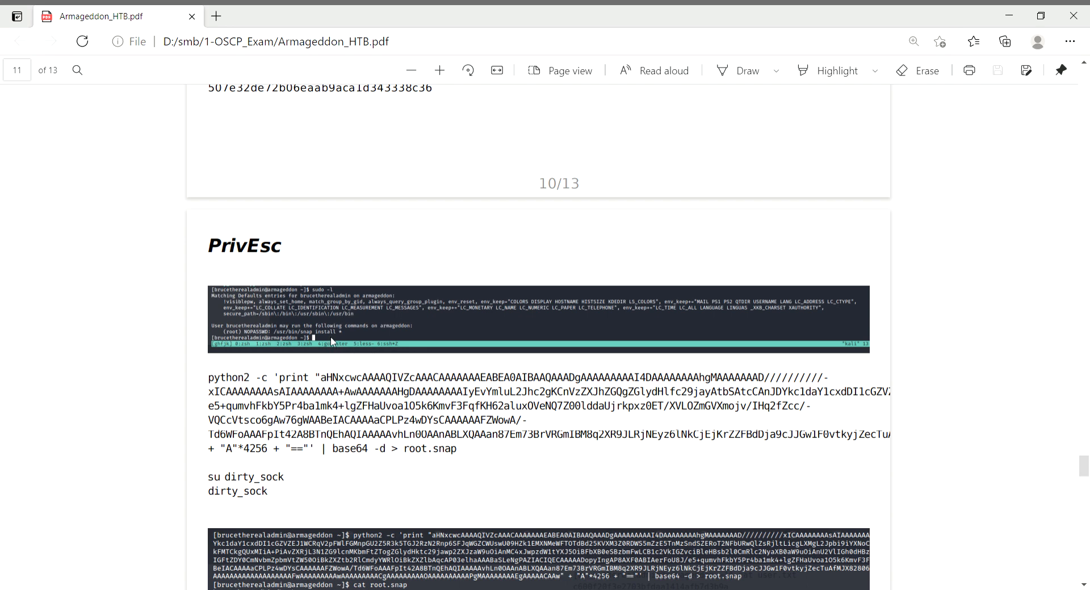
{"action": "scroll", "scroll_direction": "down", "scroll_amount": 3}
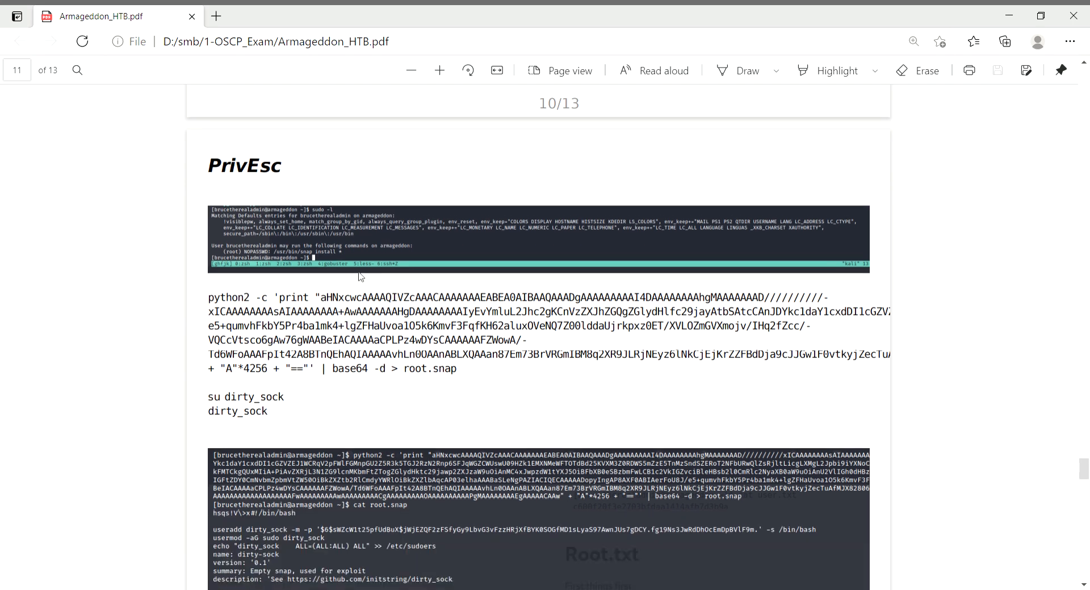
{"action": "mouse_move", "coordinate": [405, 270]}
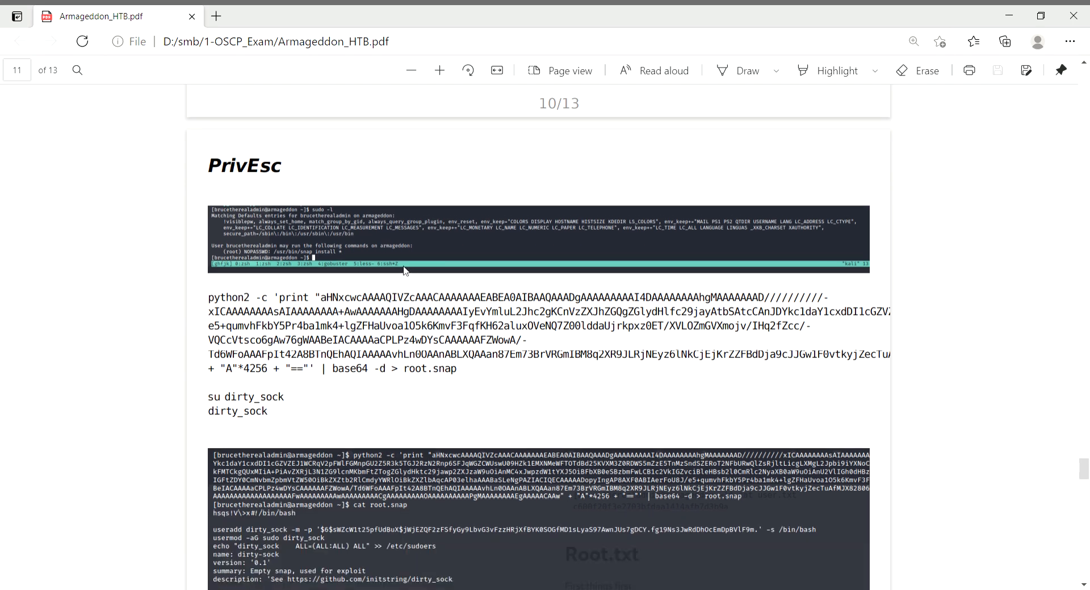
{"action": "scroll", "scroll_direction": "down", "scroll_amount": 3}
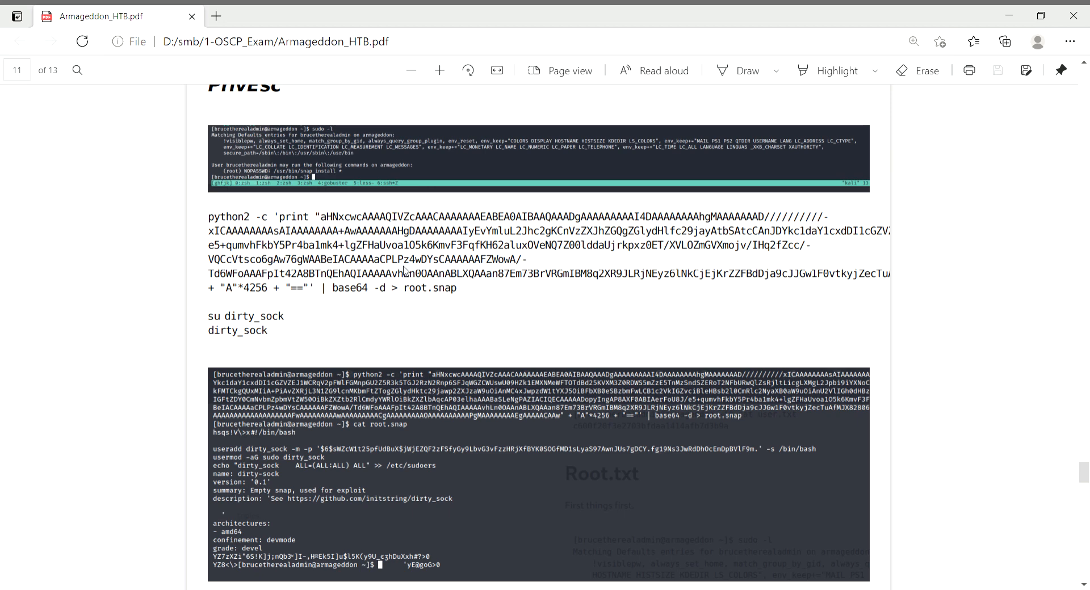
{"action": "scroll", "scroll_direction": "down", "scroll_amount": 3}
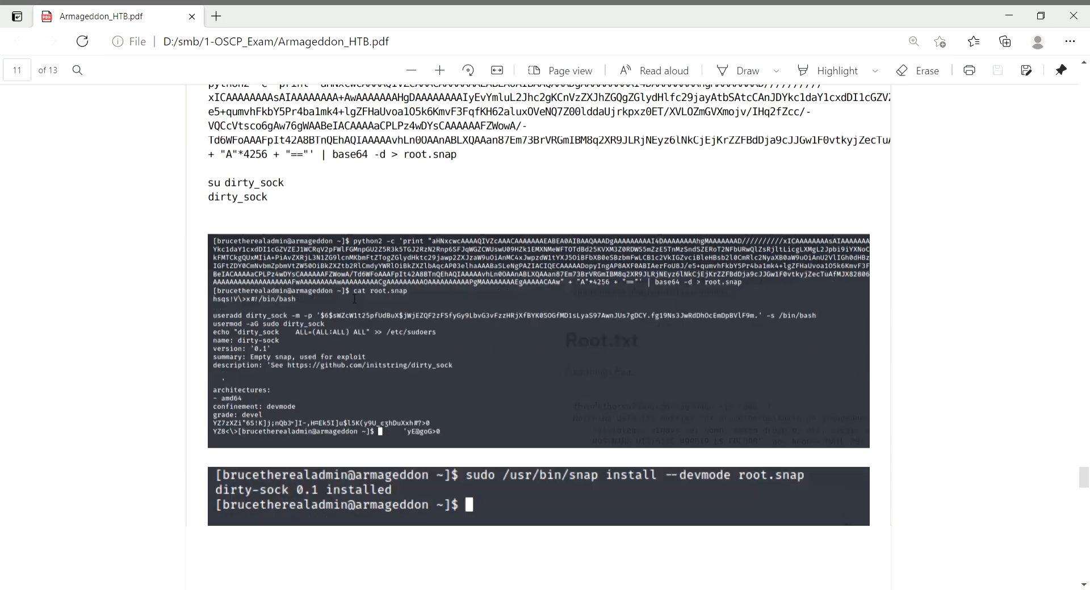
{"action": "scroll", "scroll_direction": "down", "scroll_amount": 3}
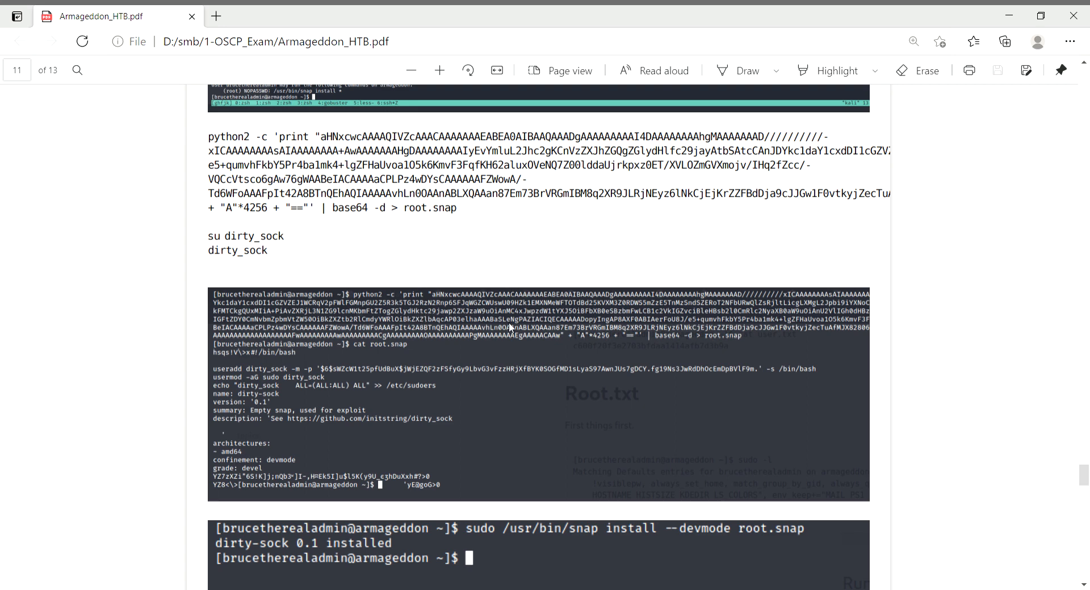
{"action": "scroll", "scroll_direction": "down", "scroll_amount": 3}
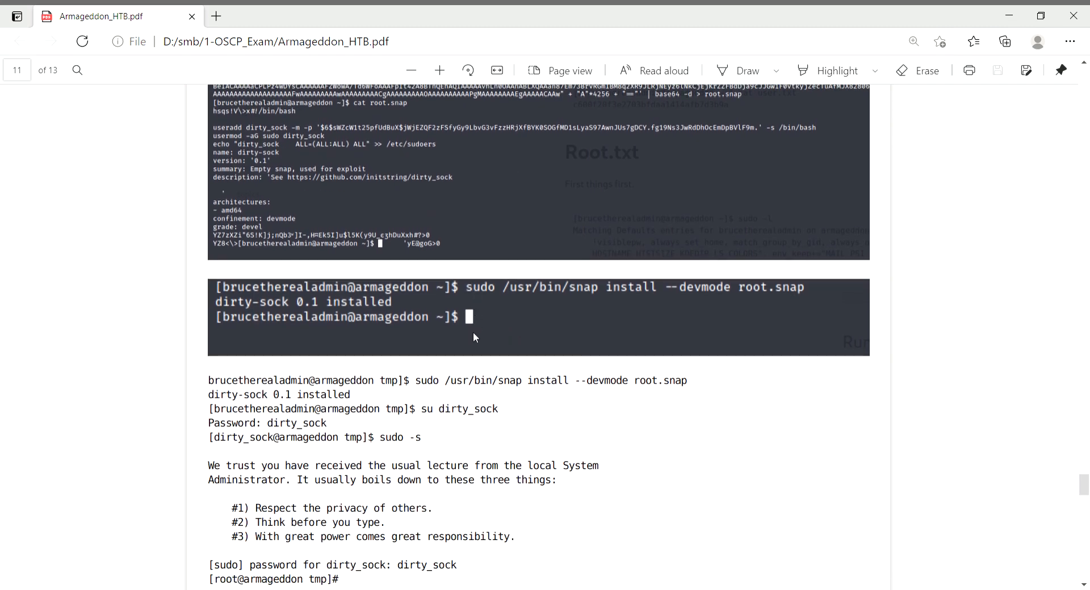
{"action": "scroll", "scroll_direction": "down", "scroll_amount": 3}
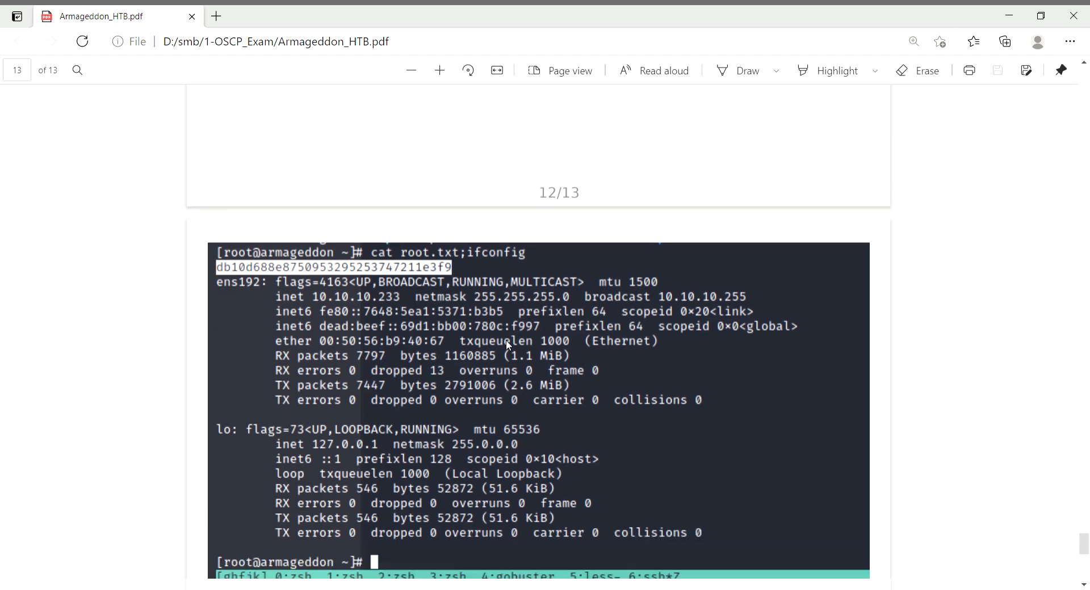
{"action": "scroll", "scroll_direction": "down", "scroll_amount": 3}
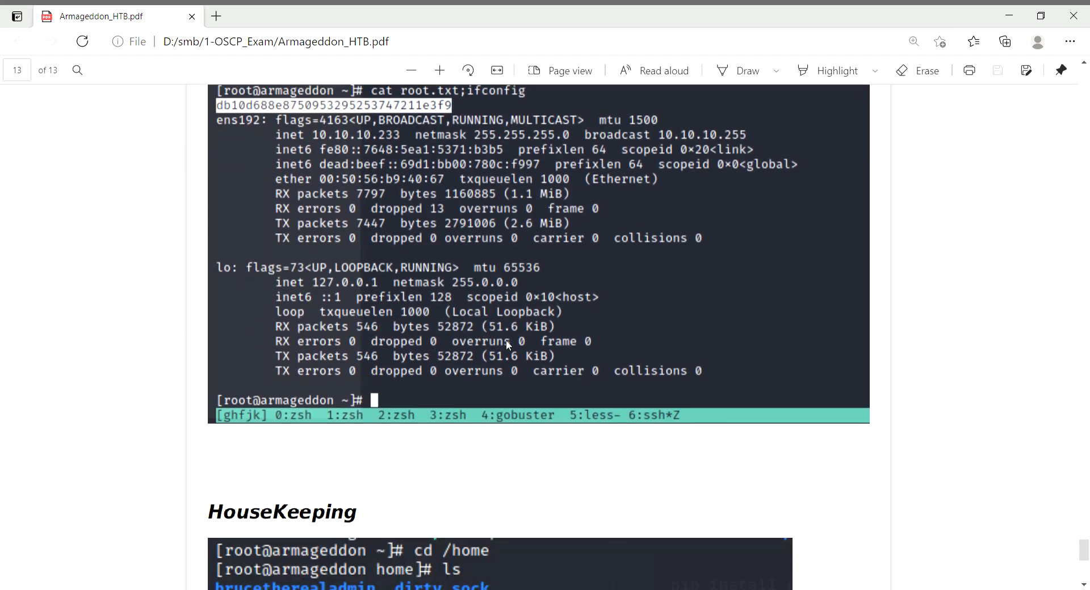
{"action": "scroll", "scroll_direction": "down", "scroll_amount": 3}
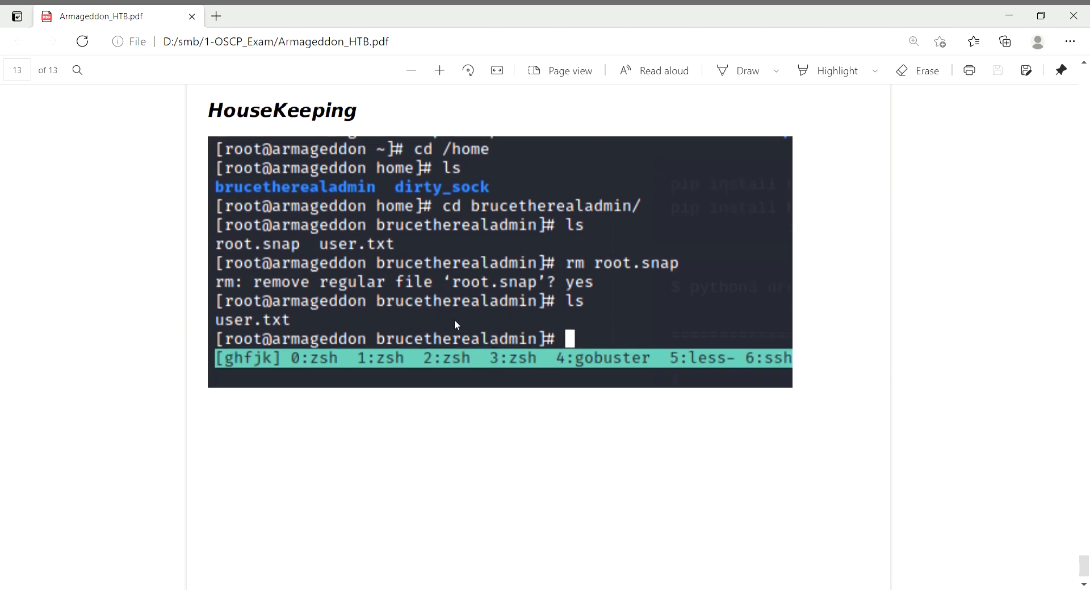
{"action": "scroll", "scroll_direction": "down", "scroll_amount": 3}
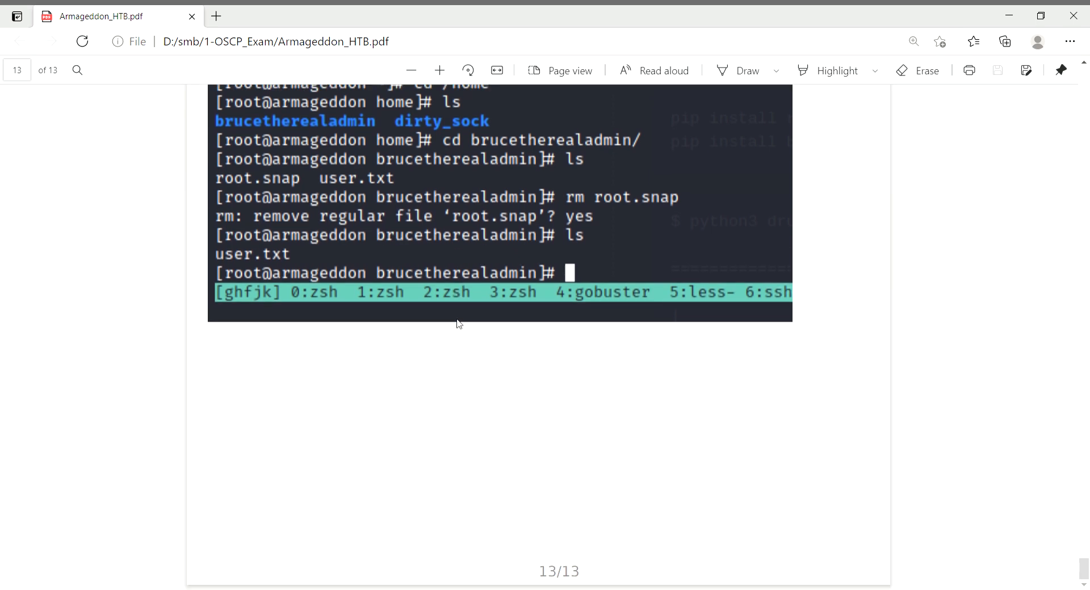